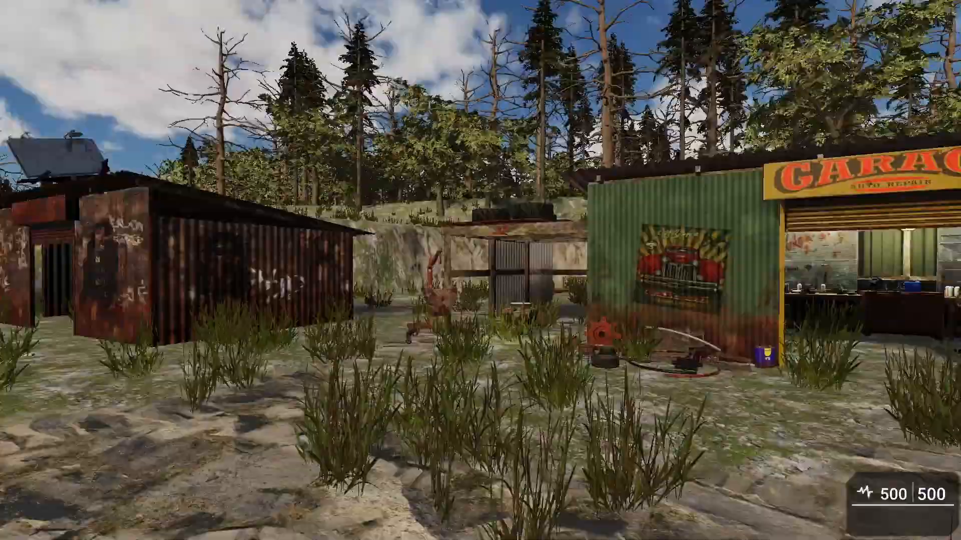
Approach the garage trader and start trading with E.
scroll("right", 3)
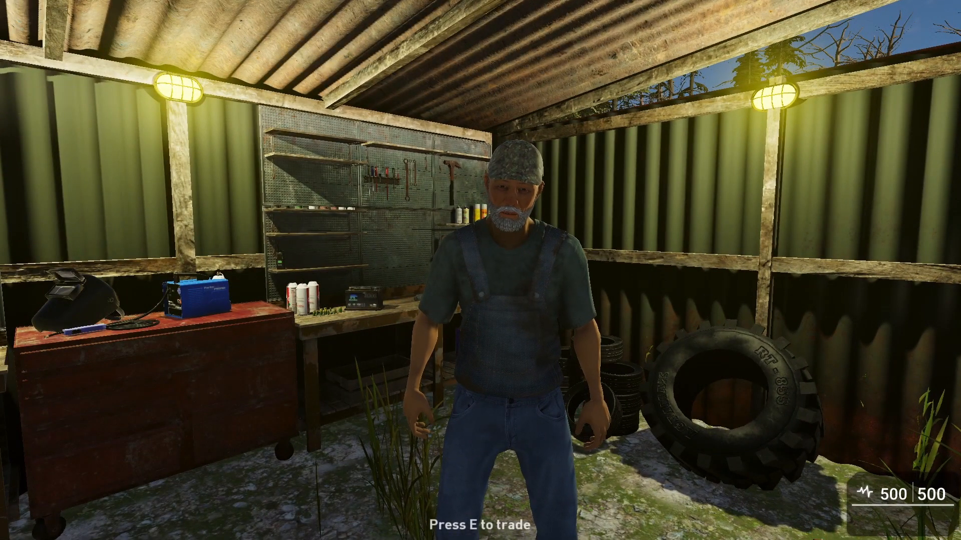
key("e")
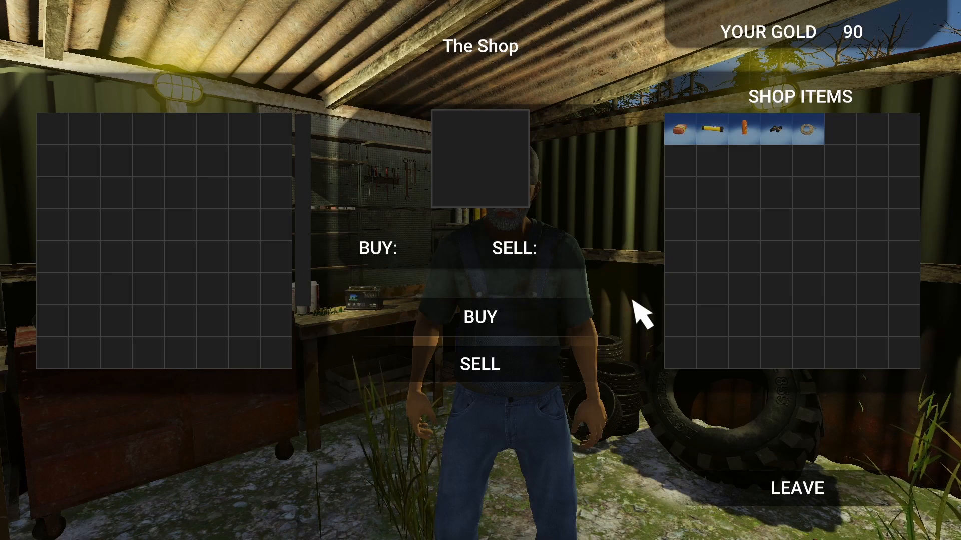
mouse_move(723, 140)
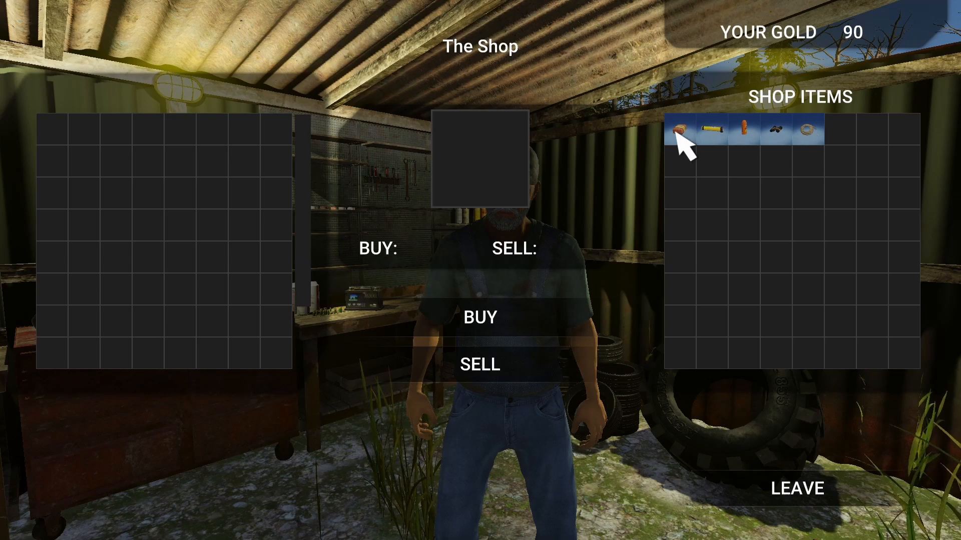
Inspect and buy the HotDogs from the shop.
left_click(680, 129)
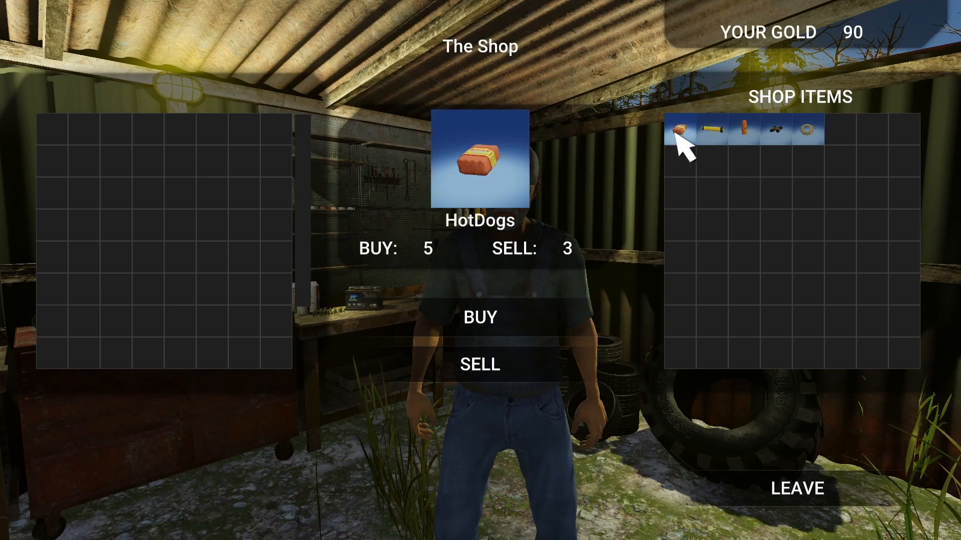
mouse_move(484, 243)
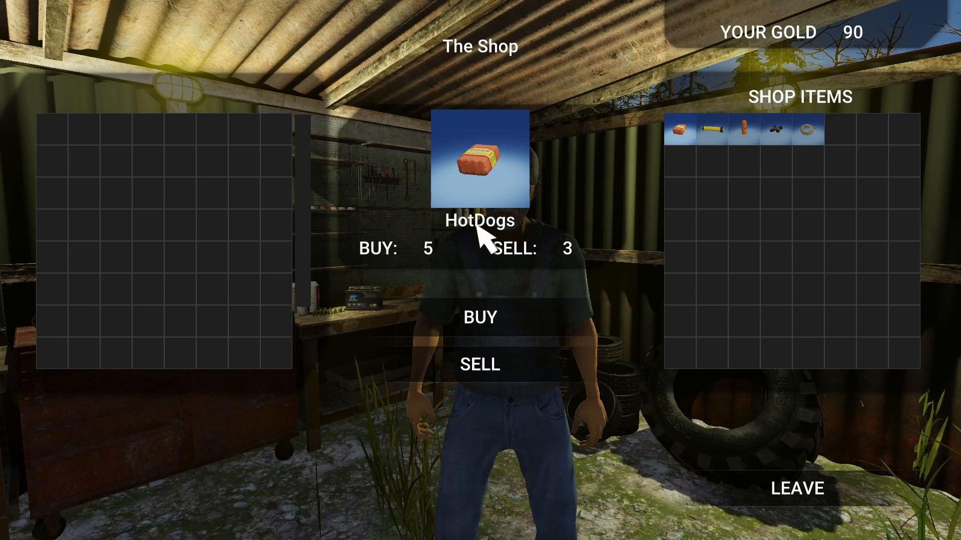
mouse_move(452, 269)
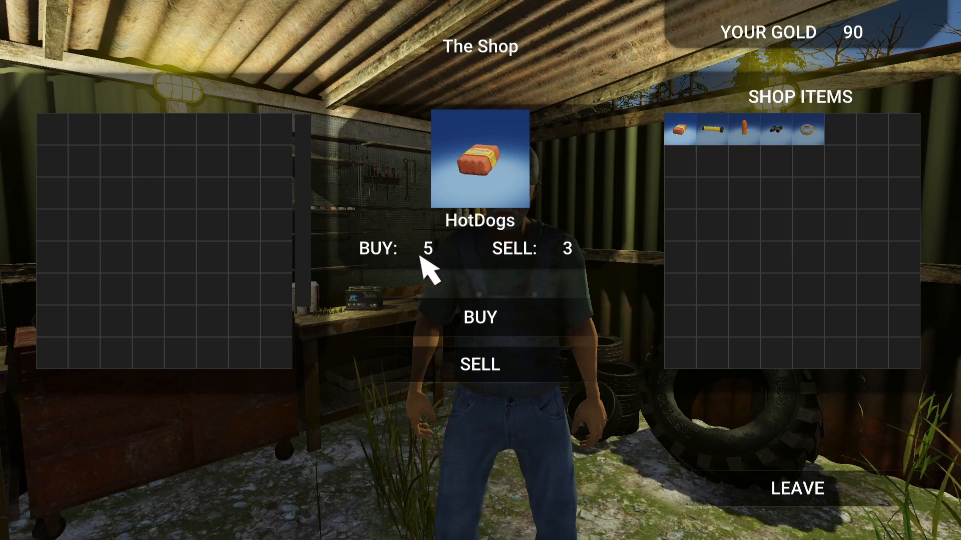
mouse_move(501, 169)
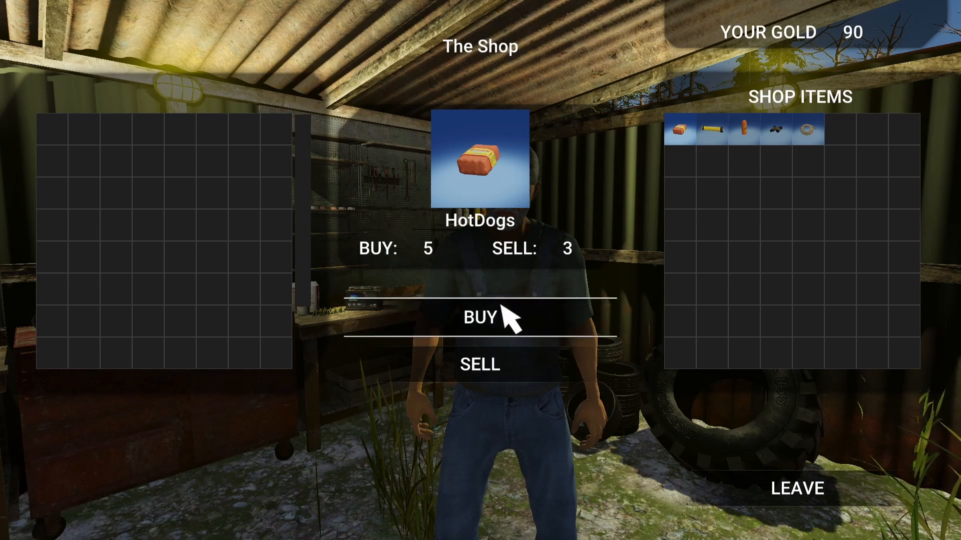
mouse_move(833, 112)
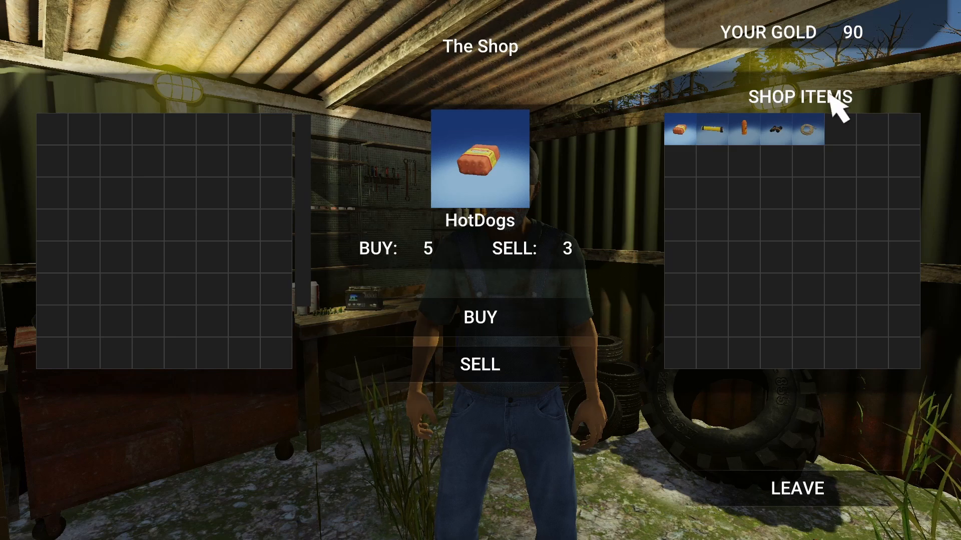
left_click(480, 318)
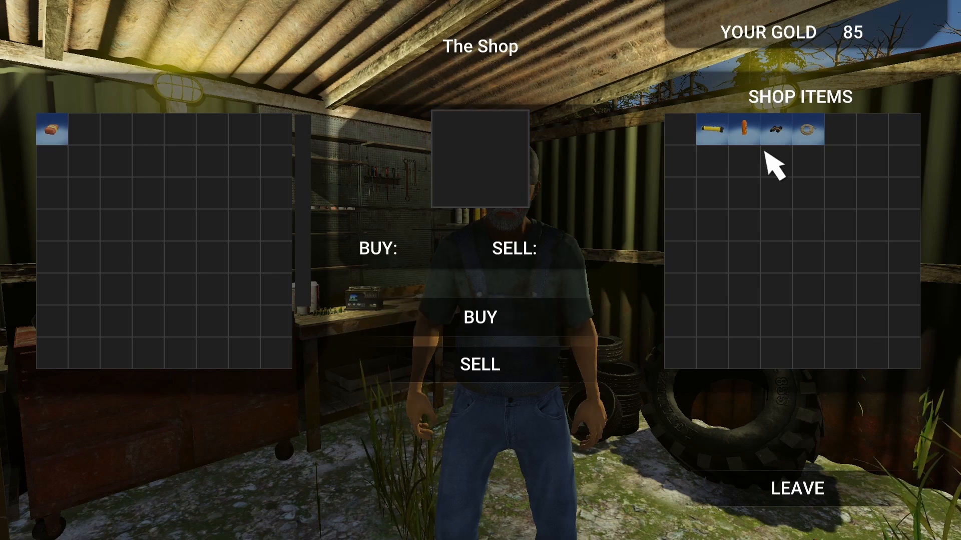
Check Flashlight2, buy the BugSpray leaving 82 gold, then leave the shop.
left_click(712, 129)
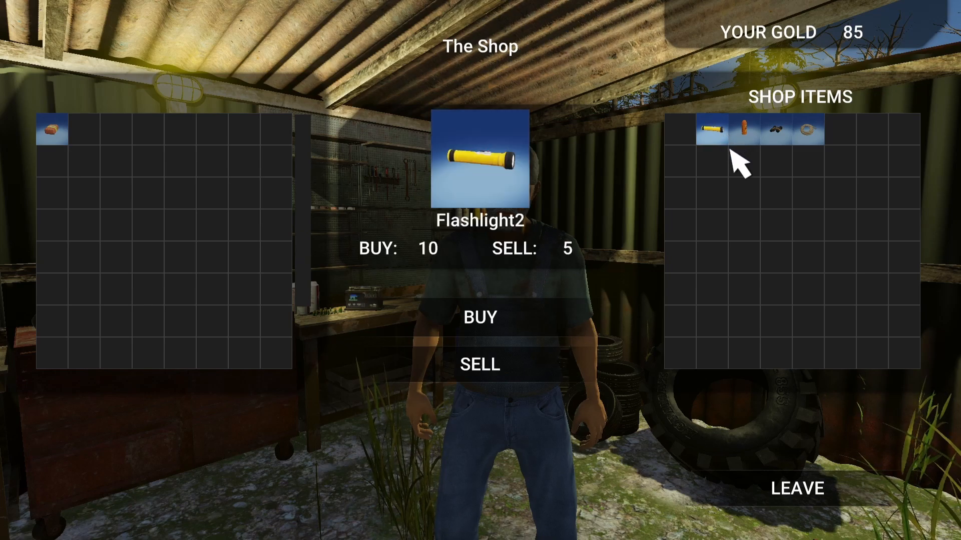
left_click(743, 129)
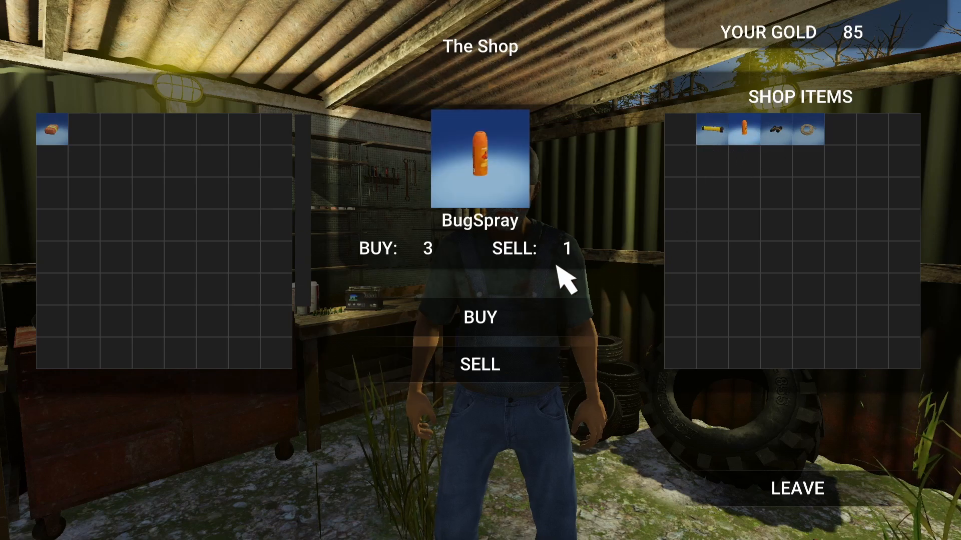
left_click(481, 318)
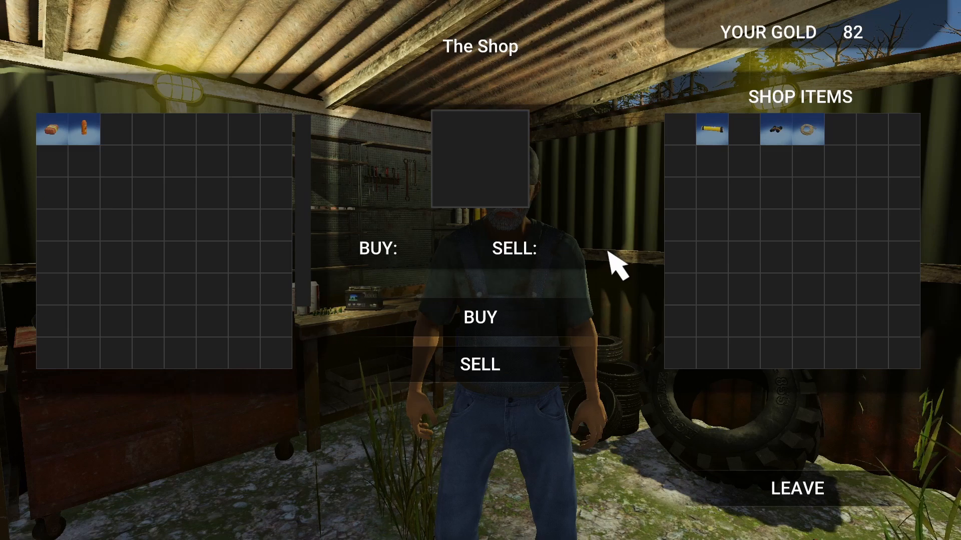
mouse_move(822, 496)
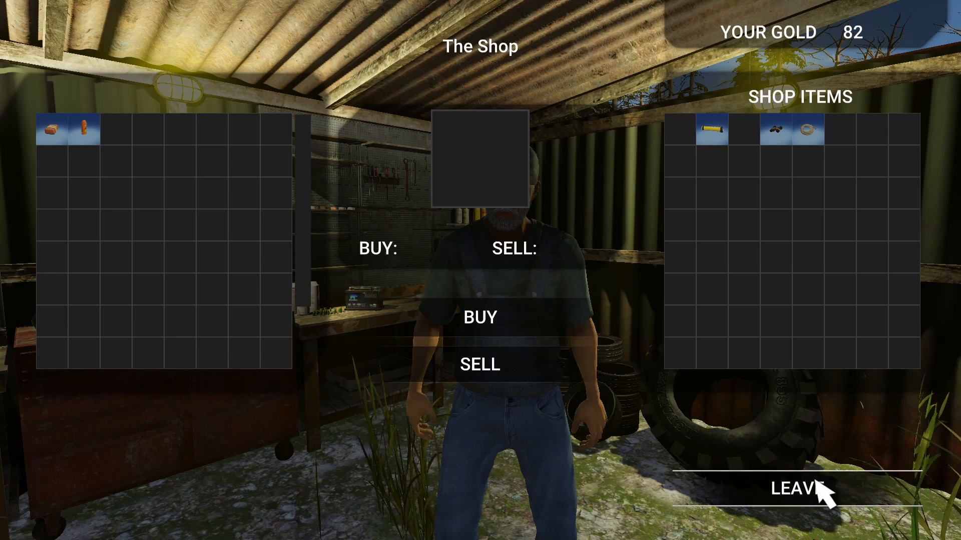
left_click(800, 491)
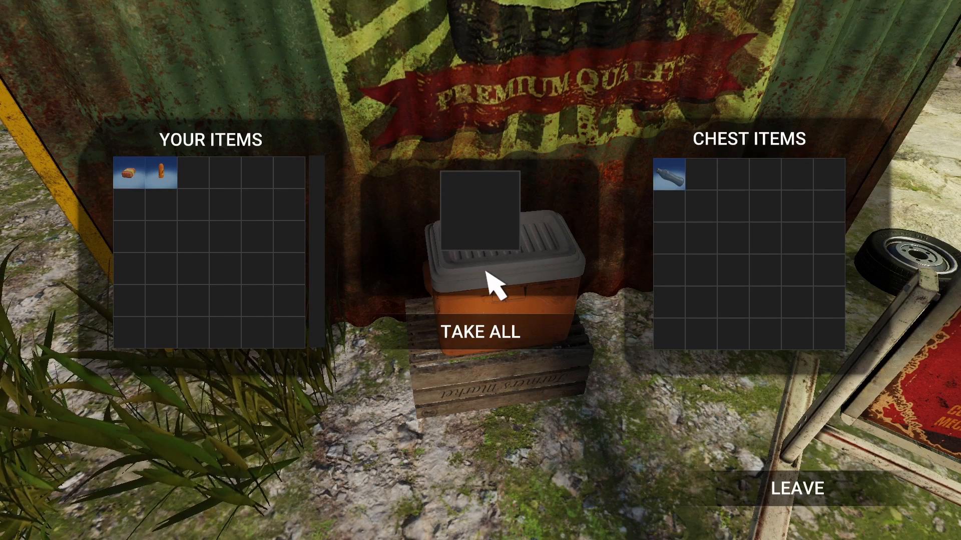
mouse_move(671, 192)
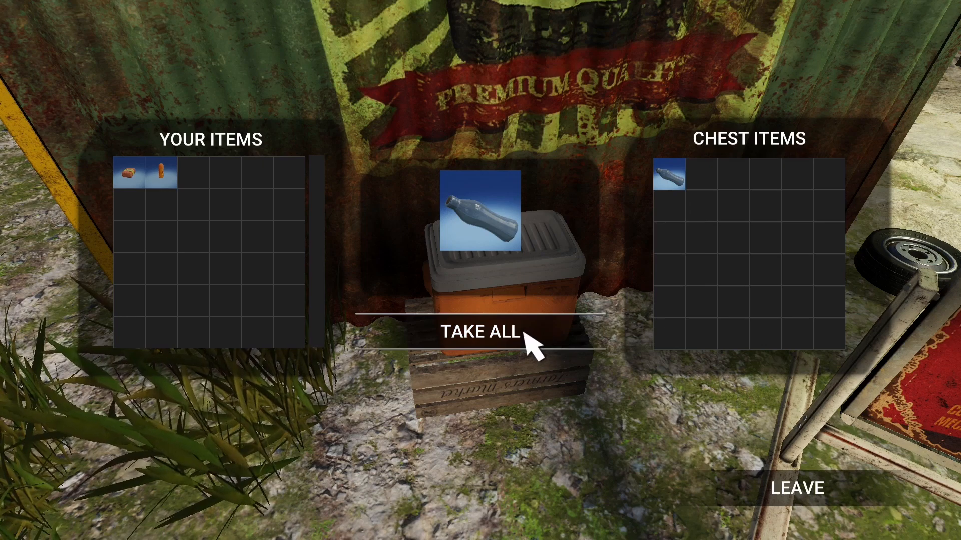
Take all items, including the bottle, out of the cooler chest.
left_click(480, 334)
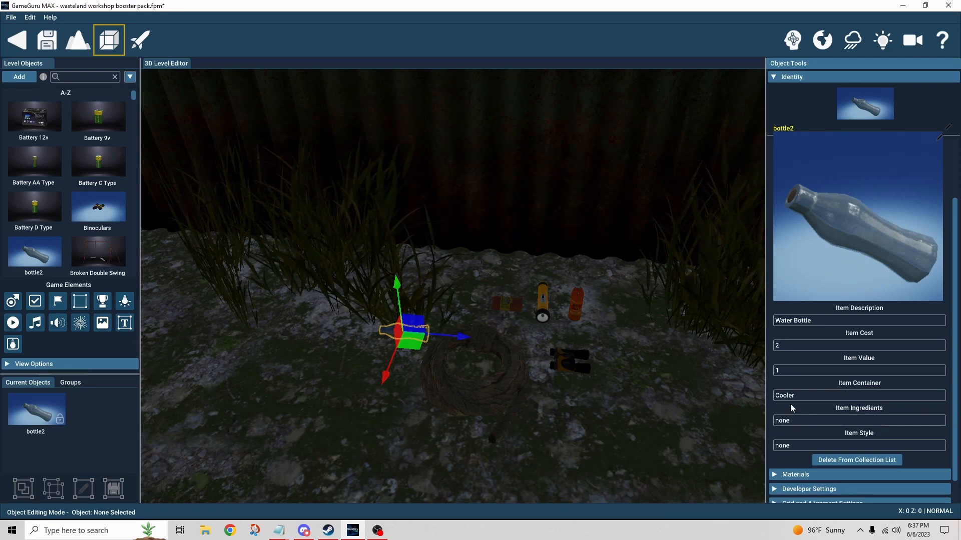
mouse_move(782, 400)
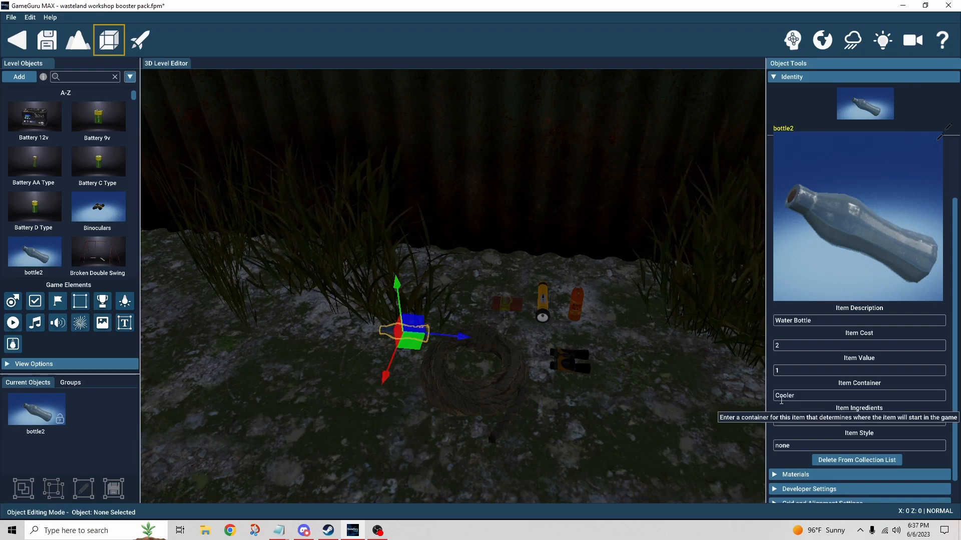
mouse_move(813, 409)
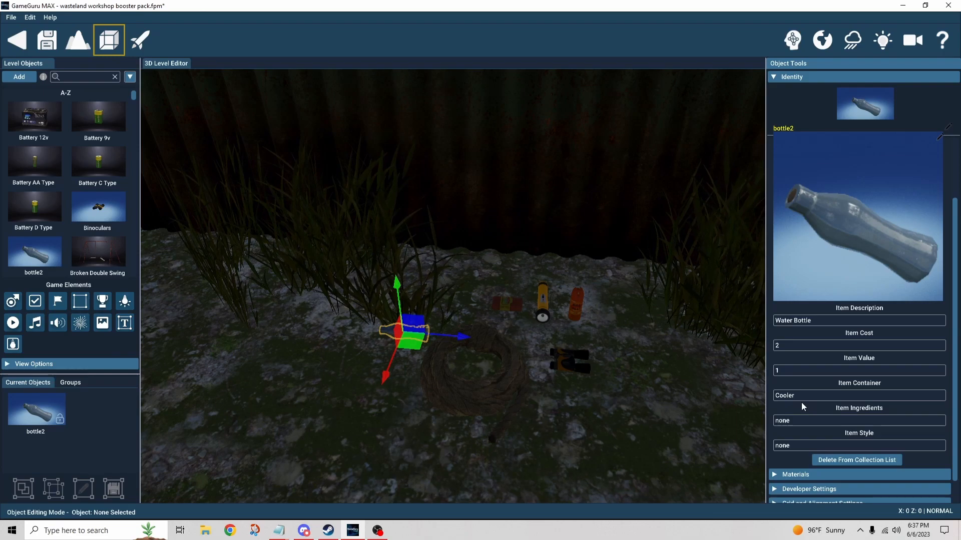
mouse_move(816, 395)
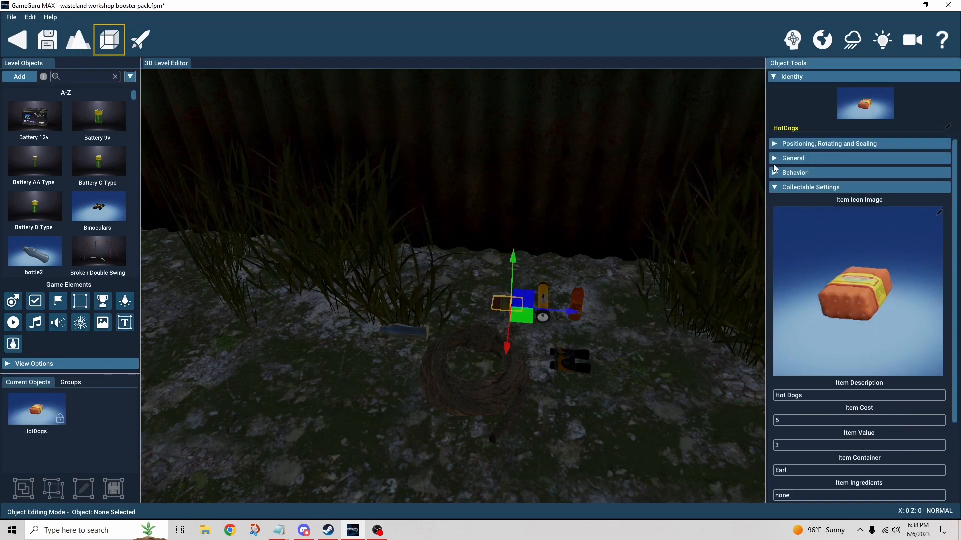
Select the cooler sitting on the wooden crate to show its Object Tools properties.
left_click(794, 172)
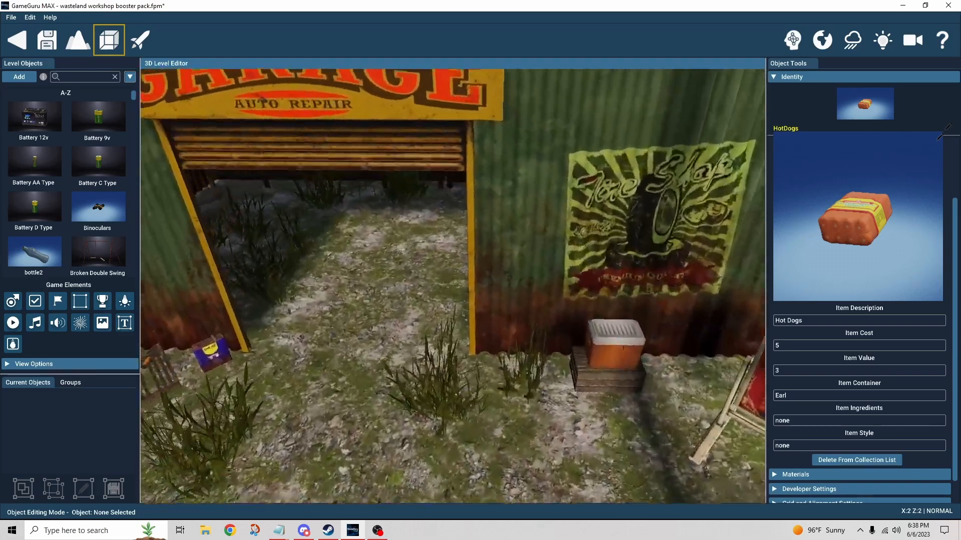
left_click(613, 353)
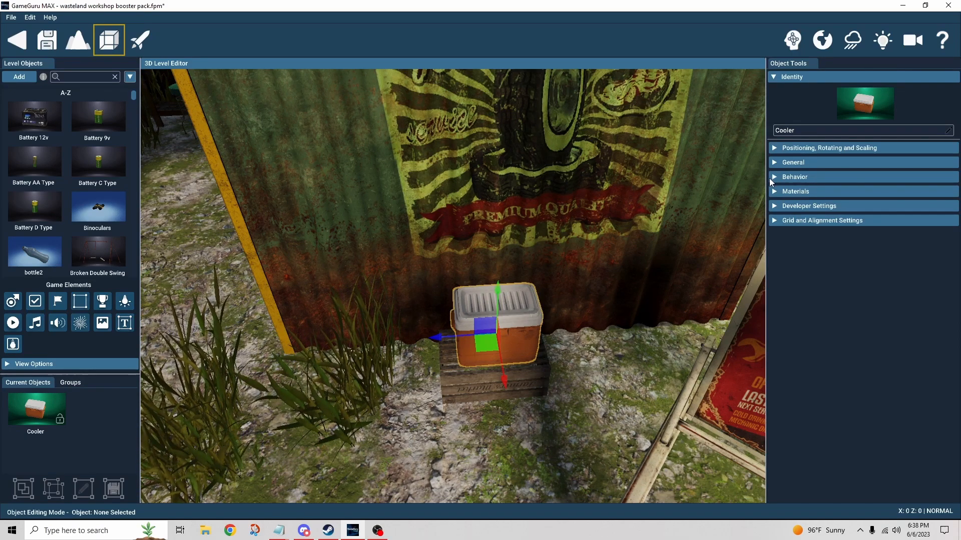
Review the cooler's Chest behavior settings, then select the tall wooden crate beneath it.
left_click(794, 176)
type("Cooler")
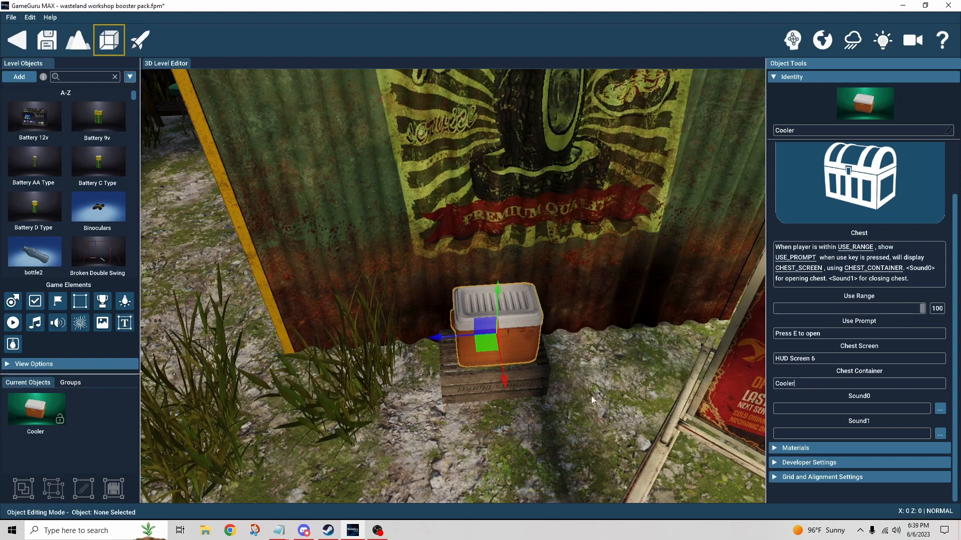
left_click(489, 385)
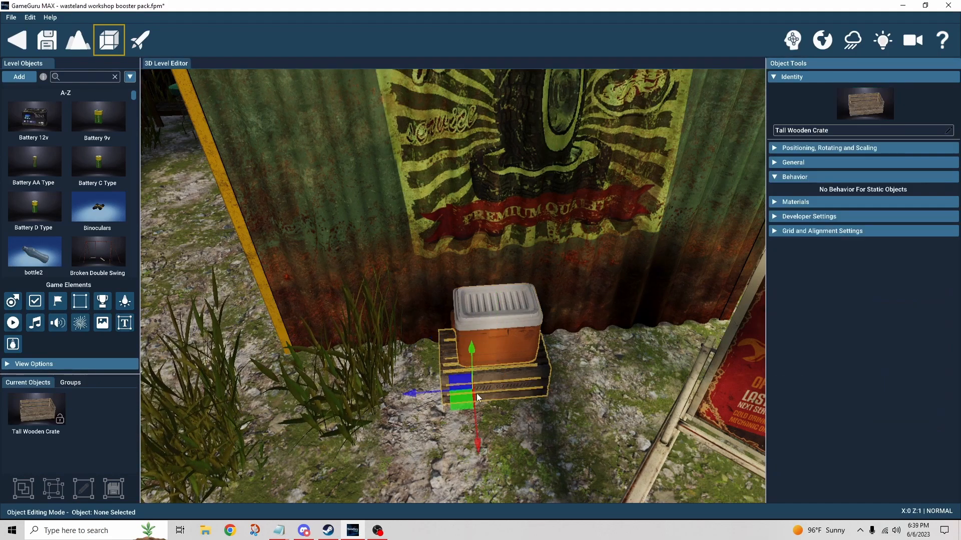
Find Chest in the Behavior Library via 'ches' and add it to the crate.
left_click(793, 162)
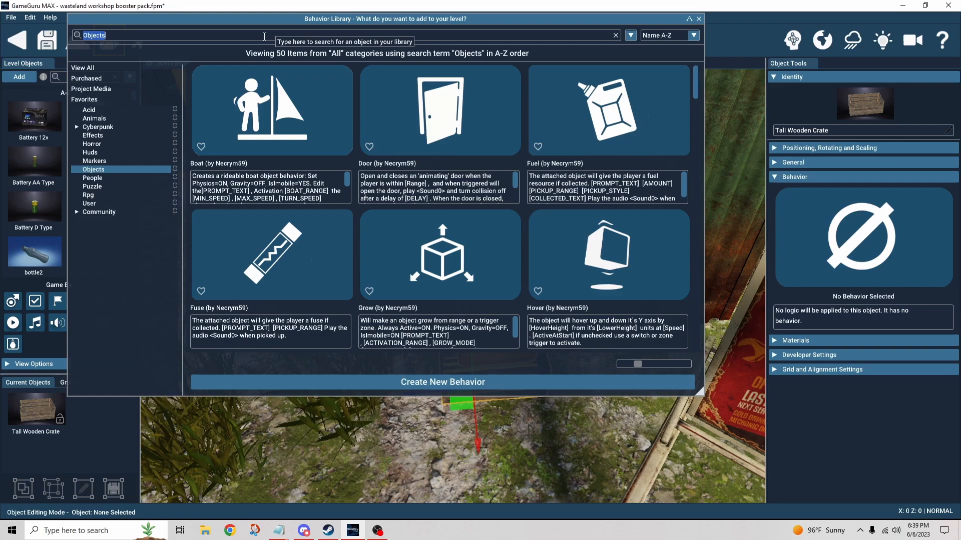
type("ches")
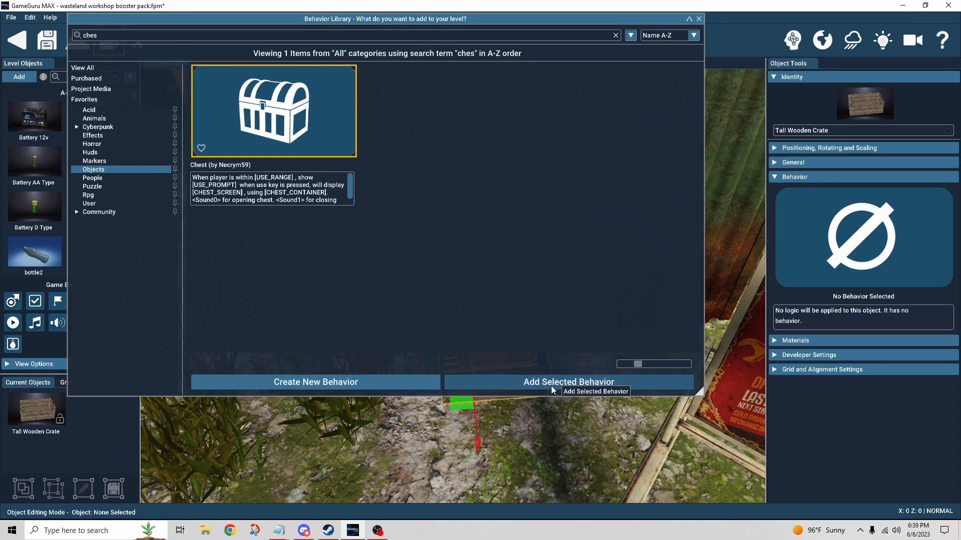
left_click(569, 382)
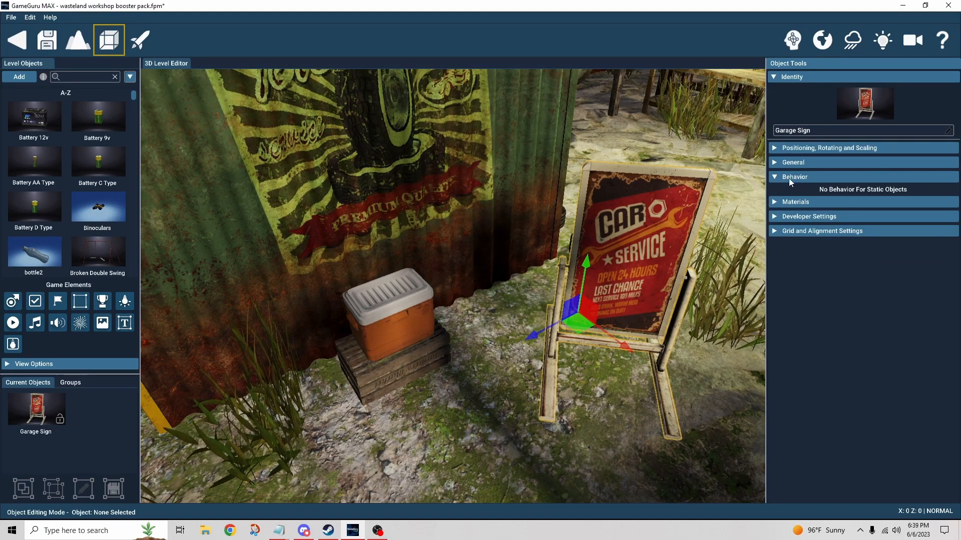
Set the object's Static mode to Physics on in General settings.
left_click(792, 162)
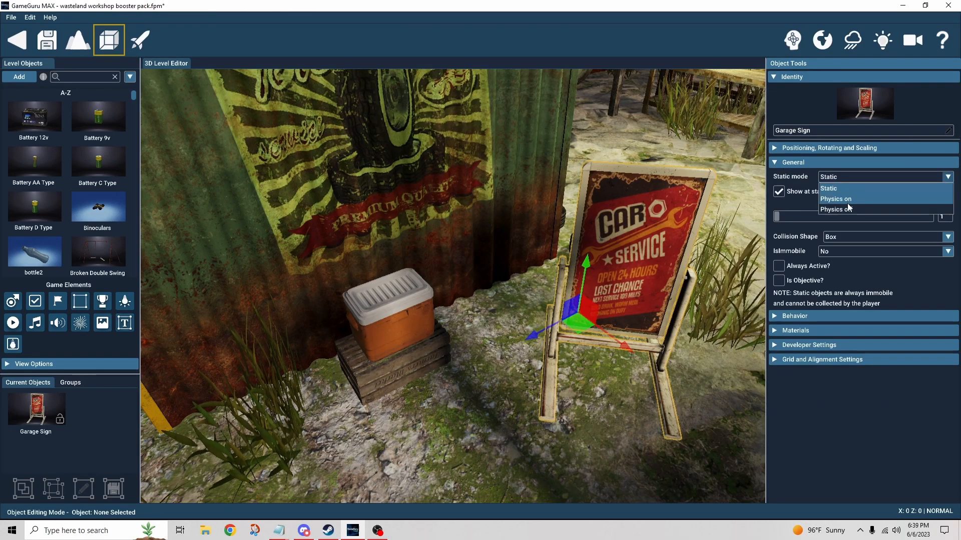
left_click(834, 210)
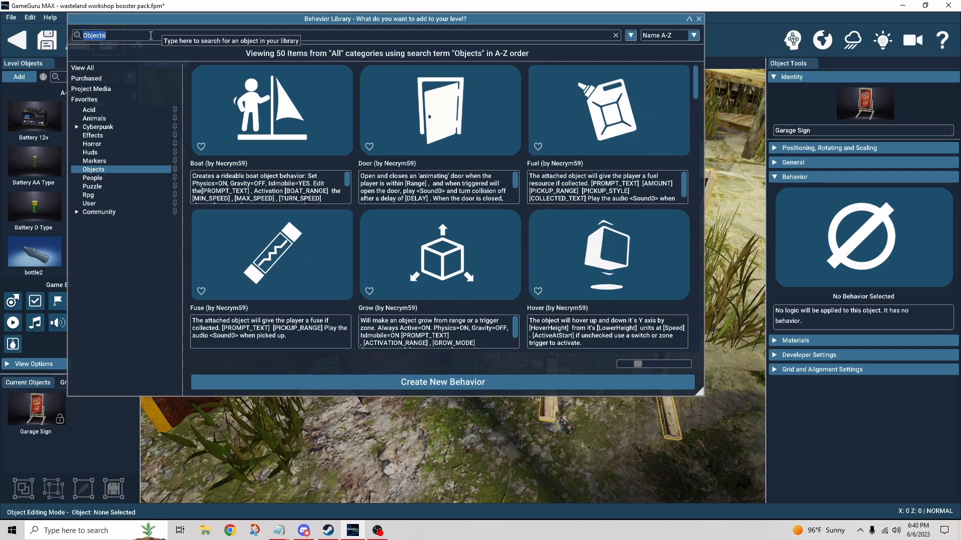
Search 'chest' and attach the Chest behavior, then select trader Earl.
type("chest")
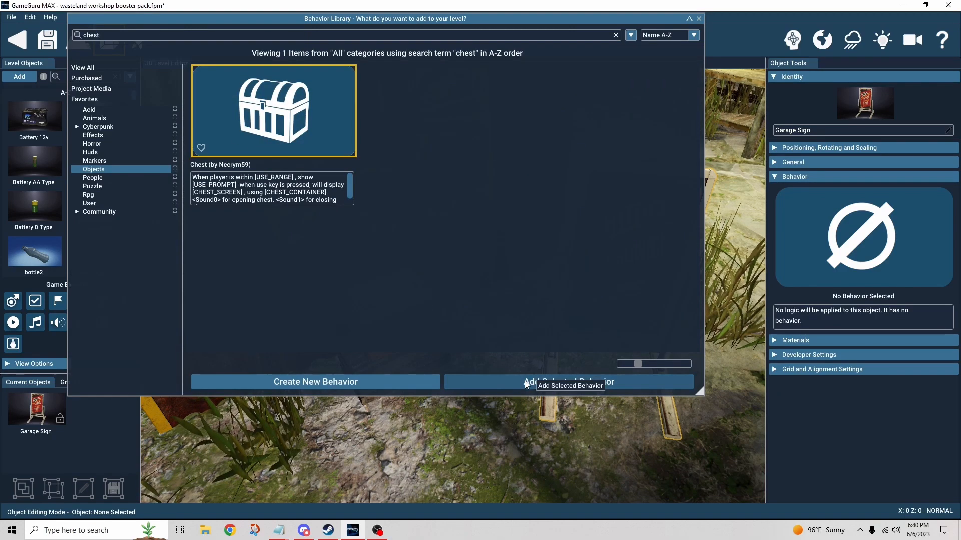
left_click(568, 383)
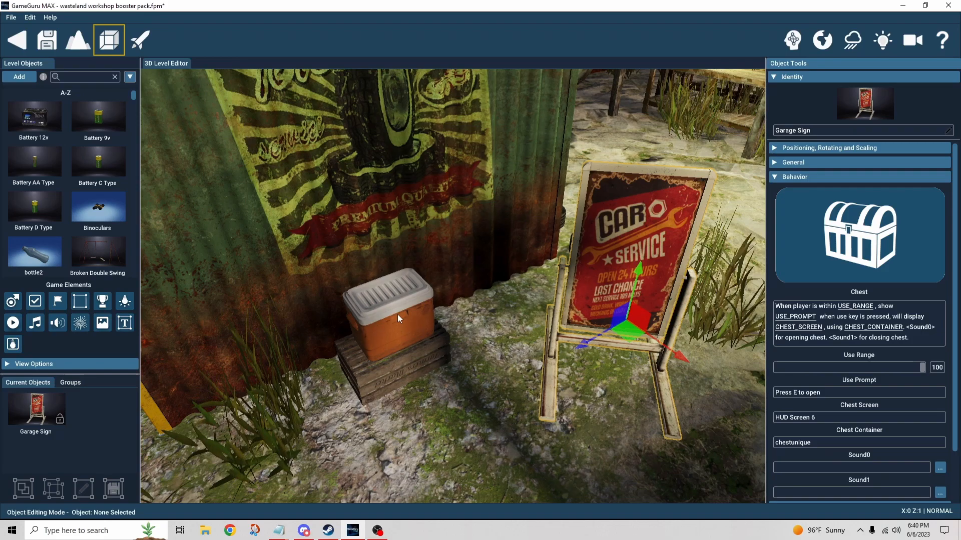
left_click(398, 317)
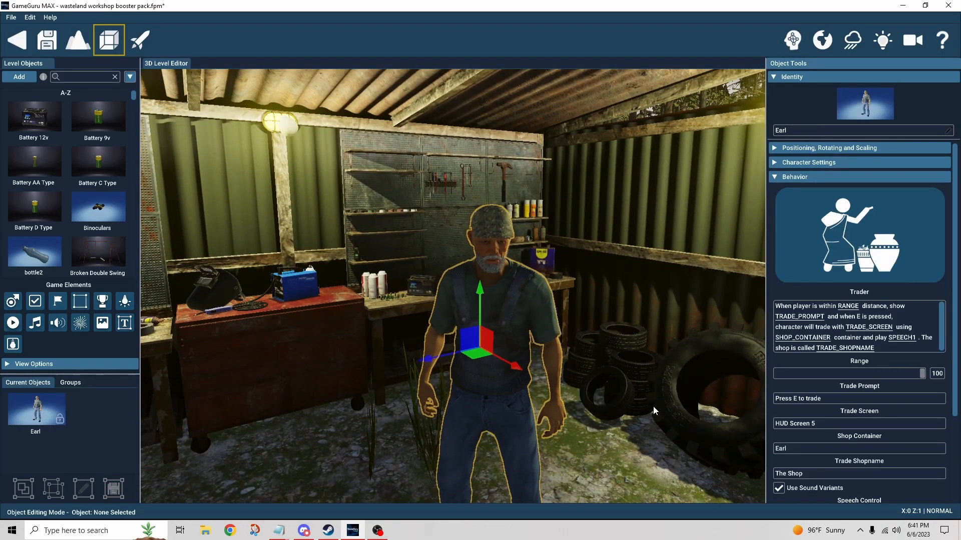
Reveal Earl's Trader speech control with Recording-6.wav voiceover.
scroll("down", 3)
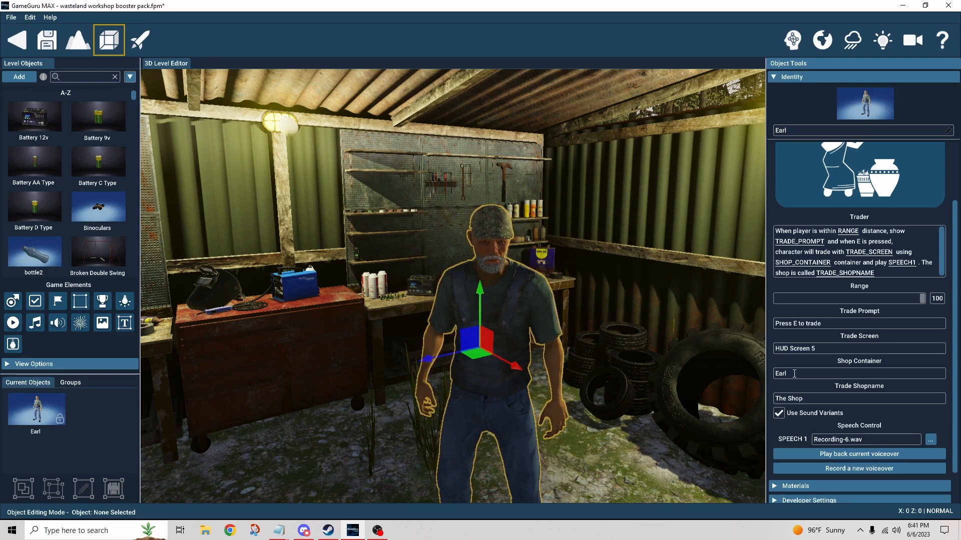
mouse_move(776, 391)
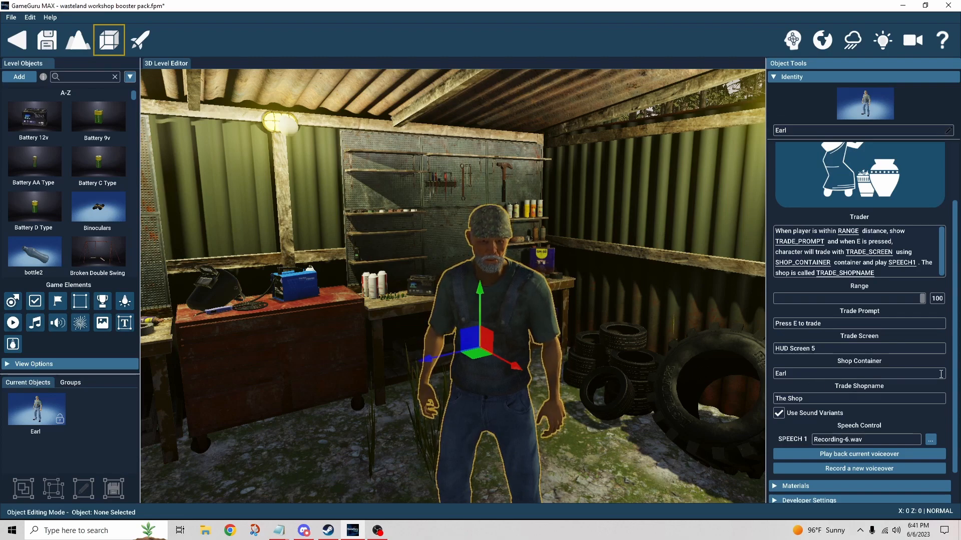
left_click(803, 398)
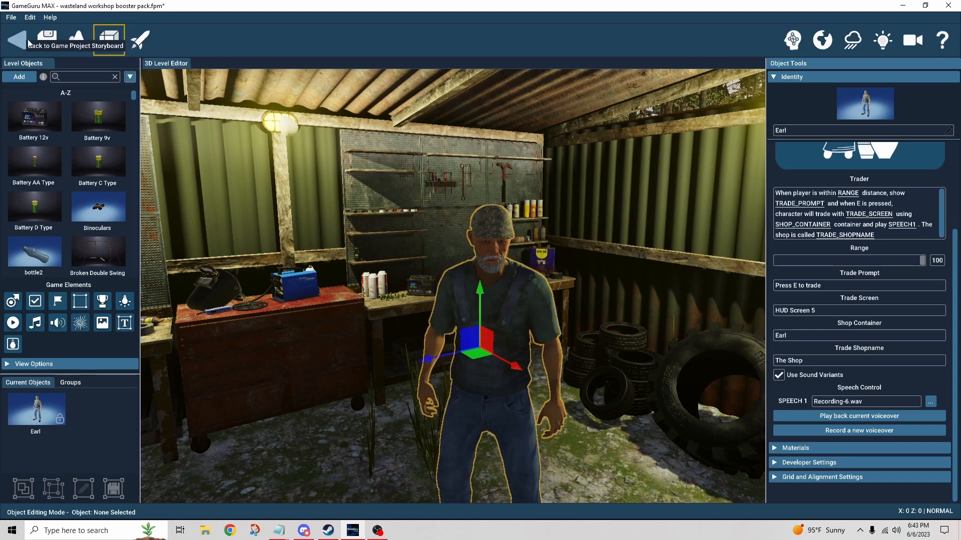
left_click(48, 37)
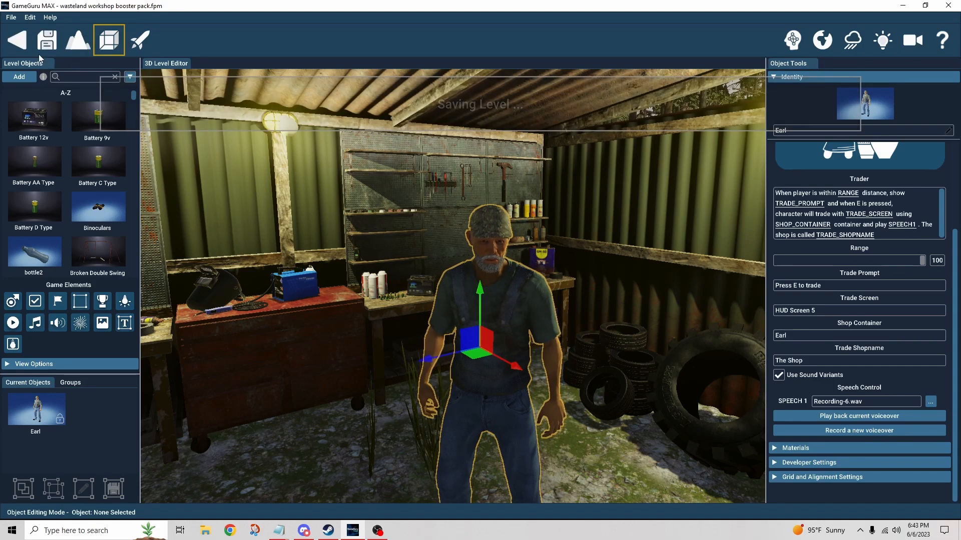
Go back to the Game Project Storyboard, saving the level.
left_click(20, 39)
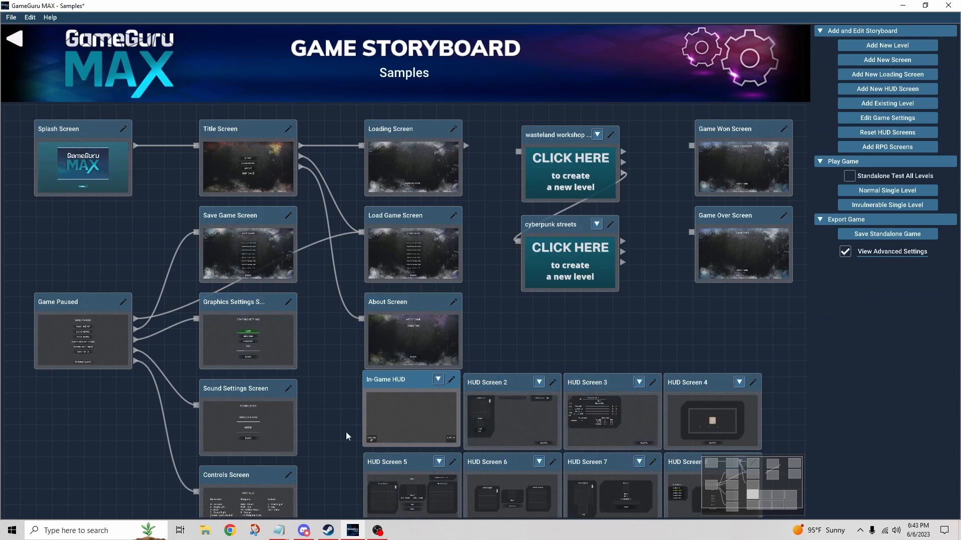
mouse_move(472, 472)
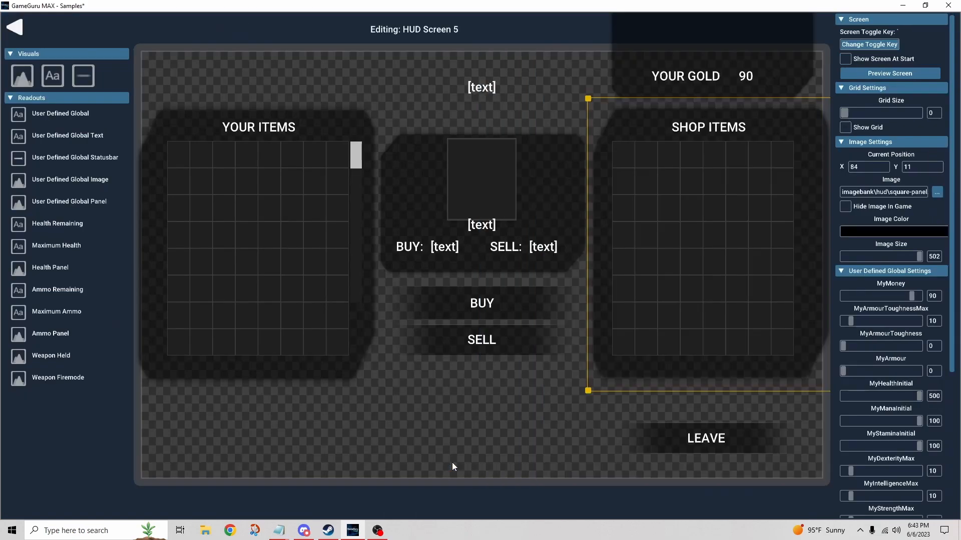
mouse_move(489, 405)
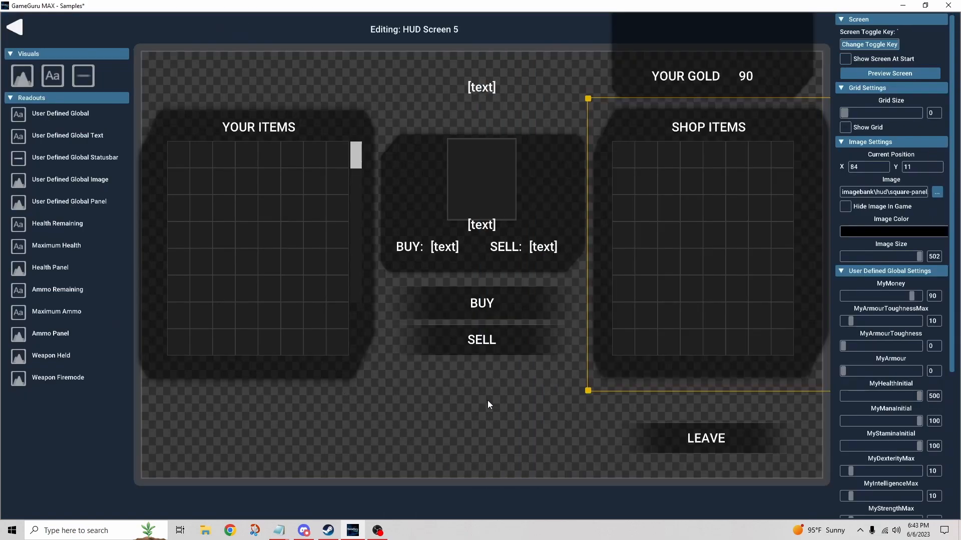
mouse_move(355, 402)
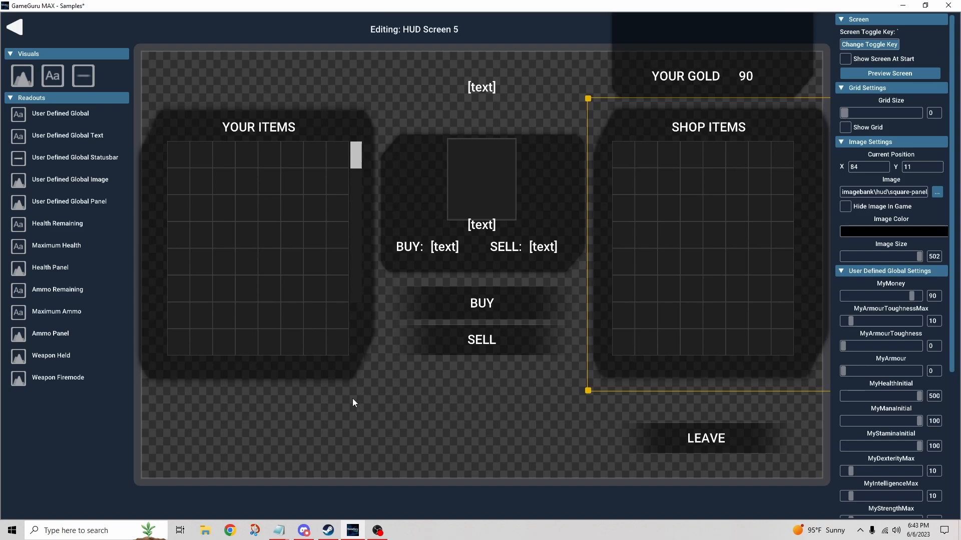
mouse_move(302, 378)
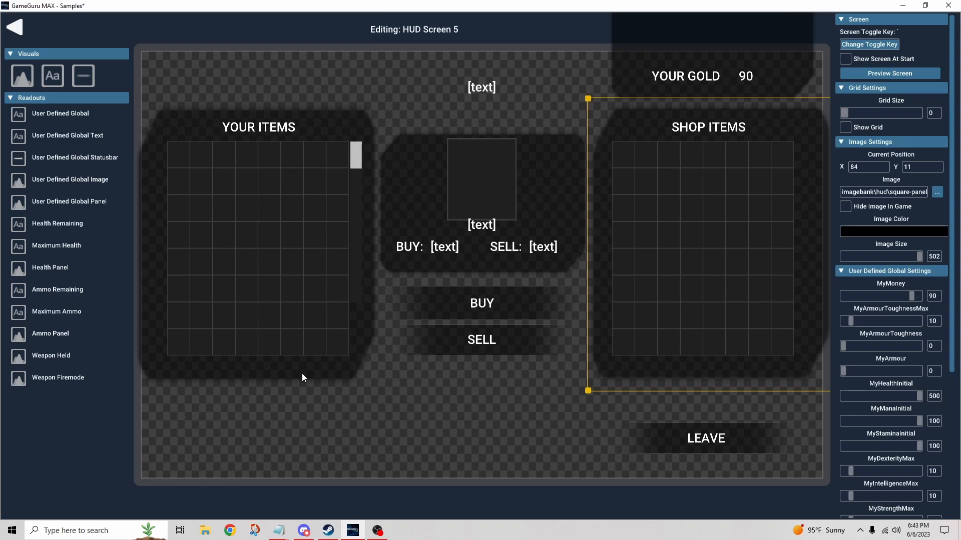
mouse_move(316, 403)
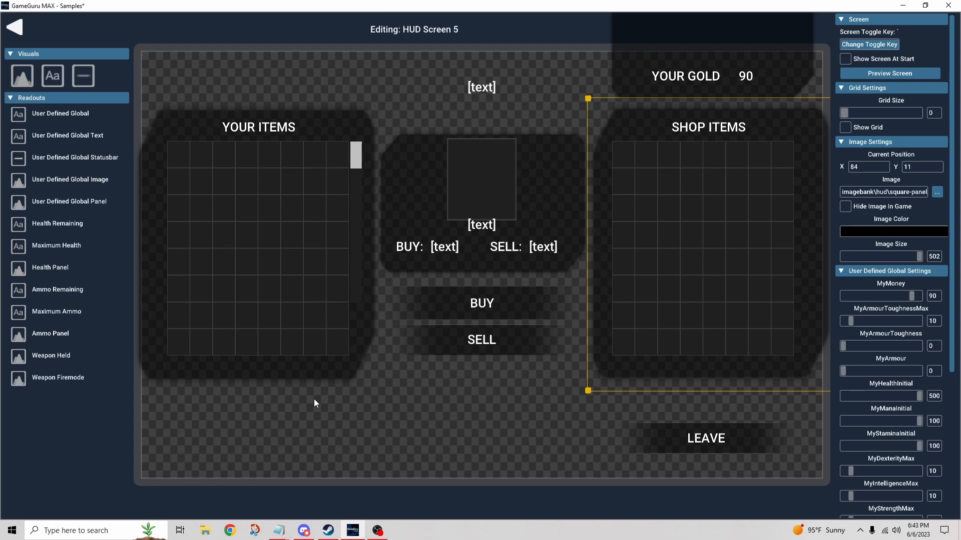
mouse_move(315, 372)
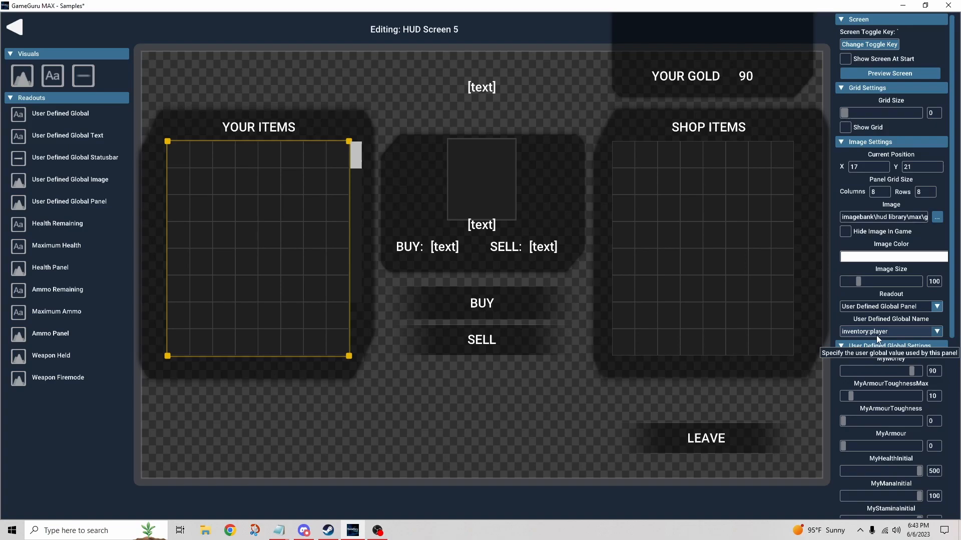
mouse_move(671, 347)
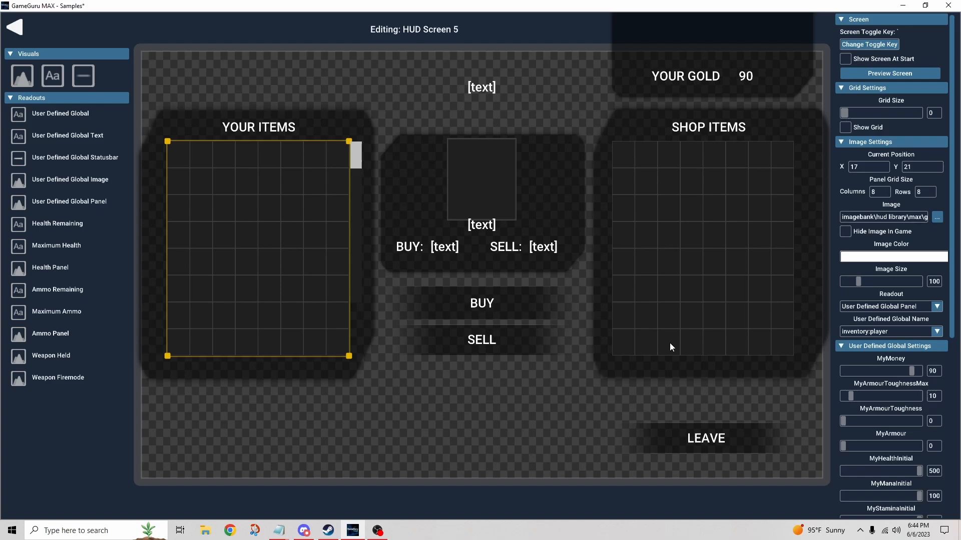
mouse_move(756, 395)
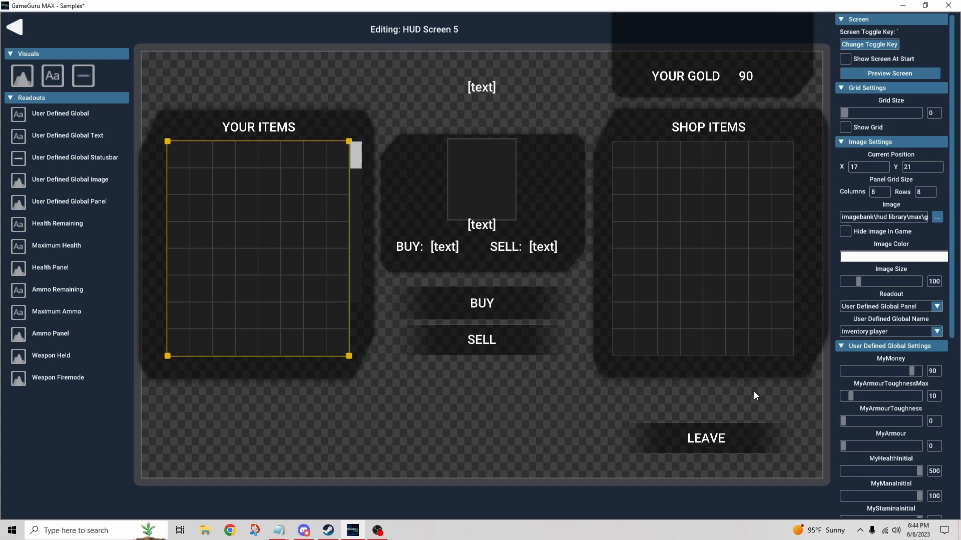
Inspect the shop name, item title, BUY and SELL text readouts, then return to the storyboard.
left_click(480, 86)
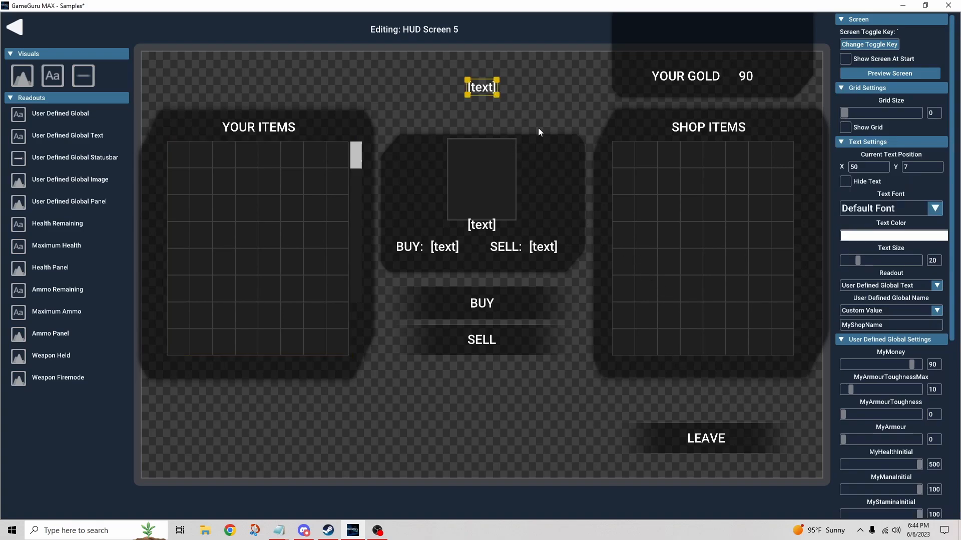
mouse_move(544, 136)
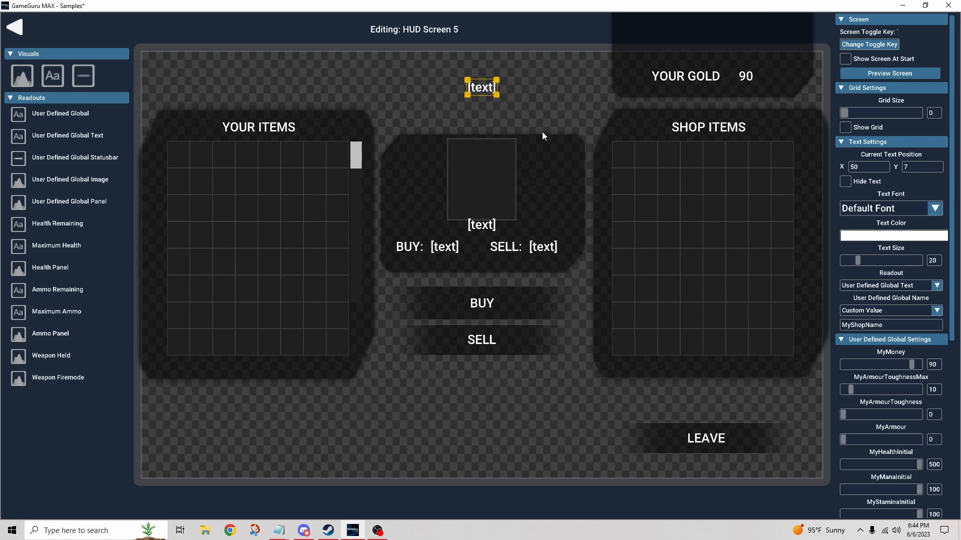
mouse_move(527, 202)
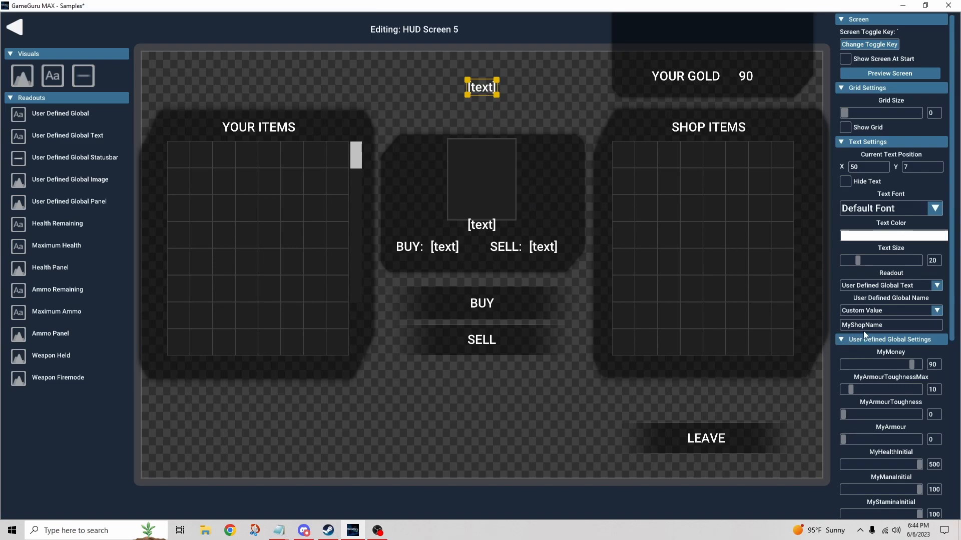
mouse_move(871, 319)
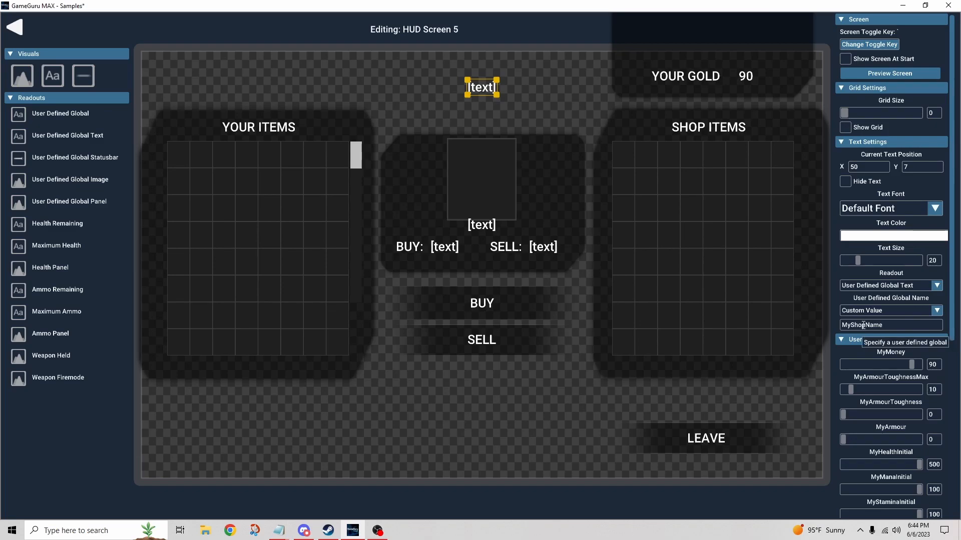
mouse_move(525, 174)
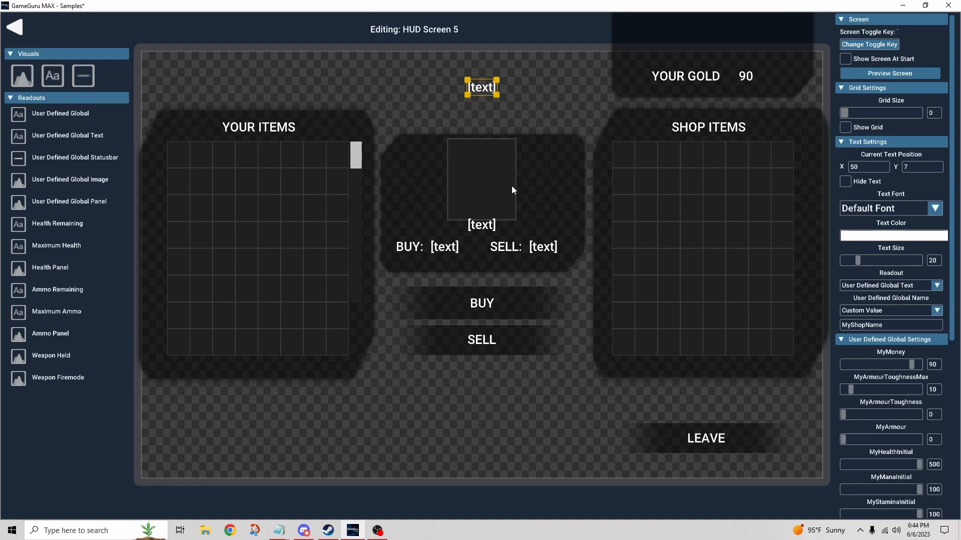
mouse_move(614, 330)
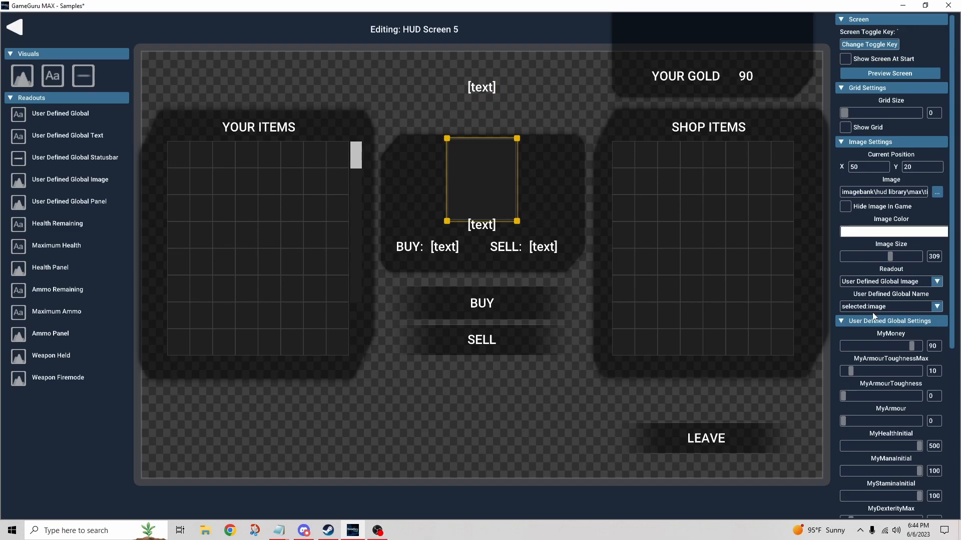
mouse_move(475, 234)
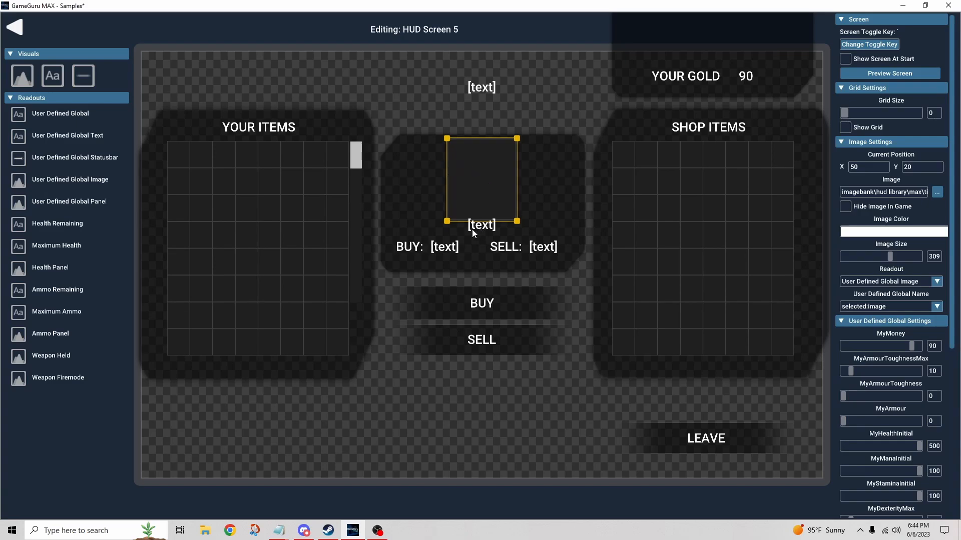
left_click(480, 225)
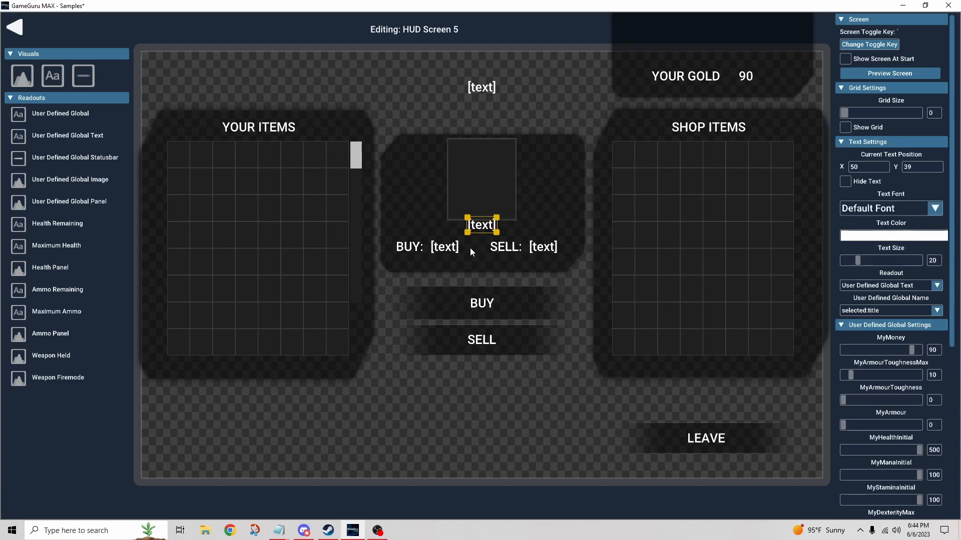
left_click(444, 247)
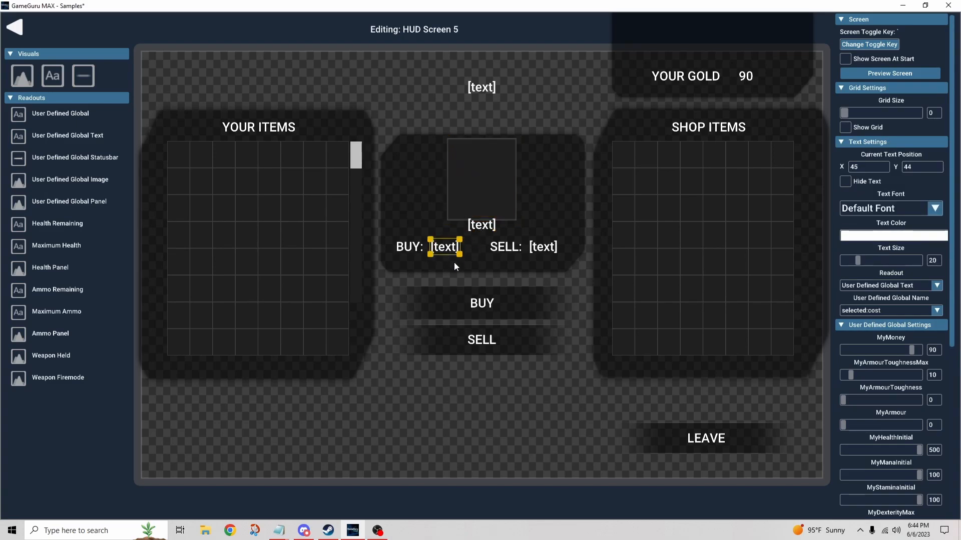
mouse_move(871, 316)
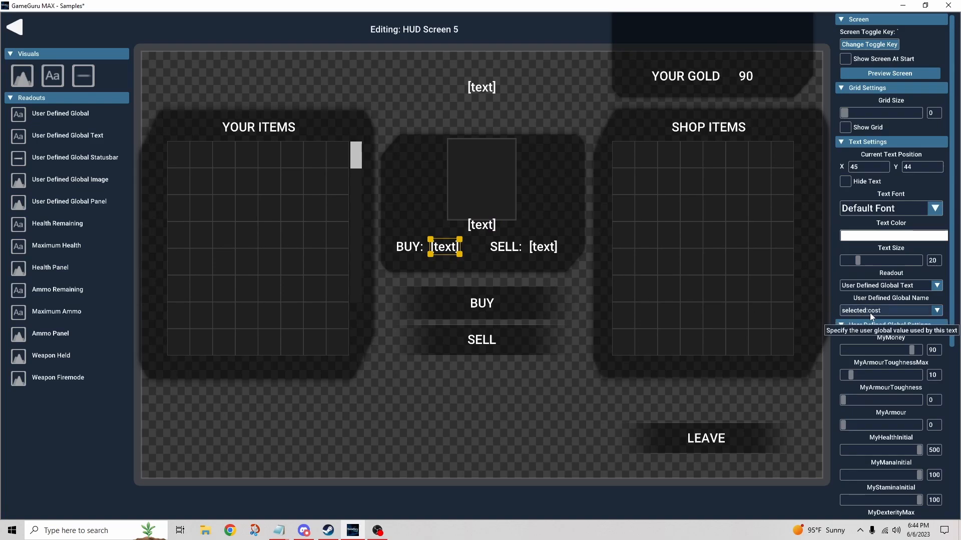
left_click(543, 246)
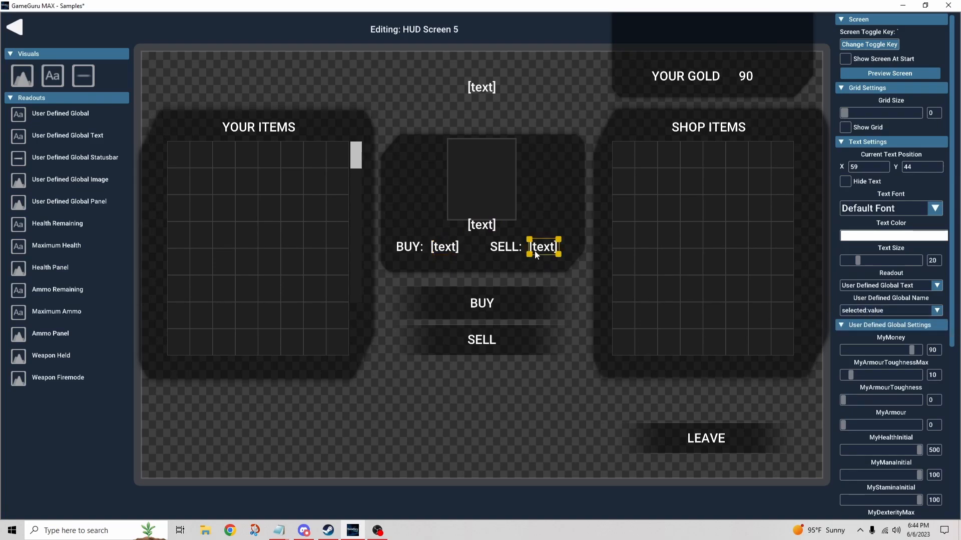
mouse_move(540, 255)
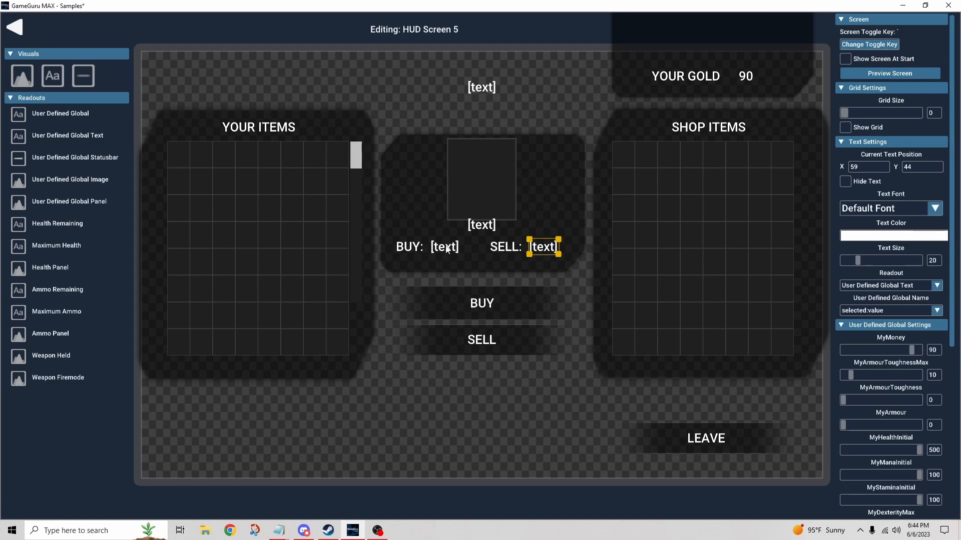
mouse_move(477, 150)
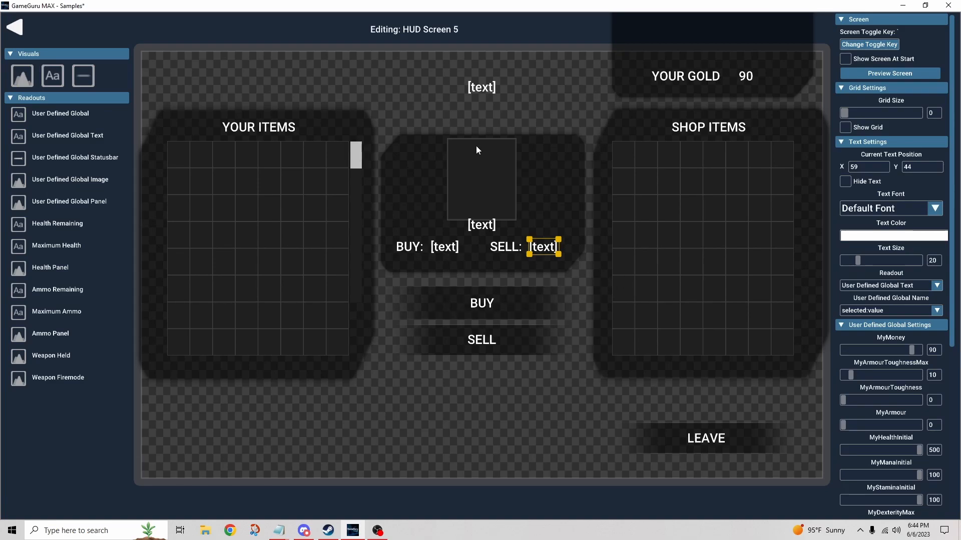
mouse_move(533, 361)
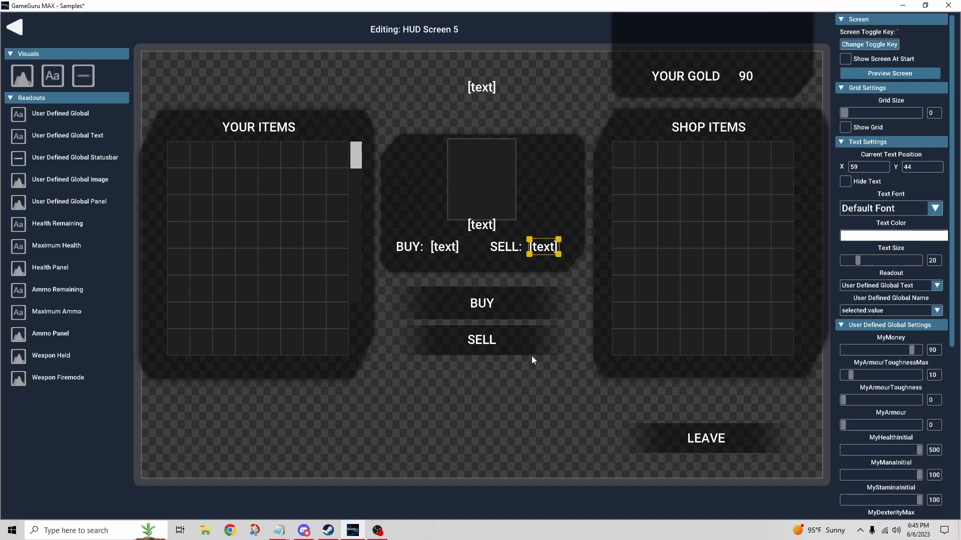
mouse_move(15, 26)
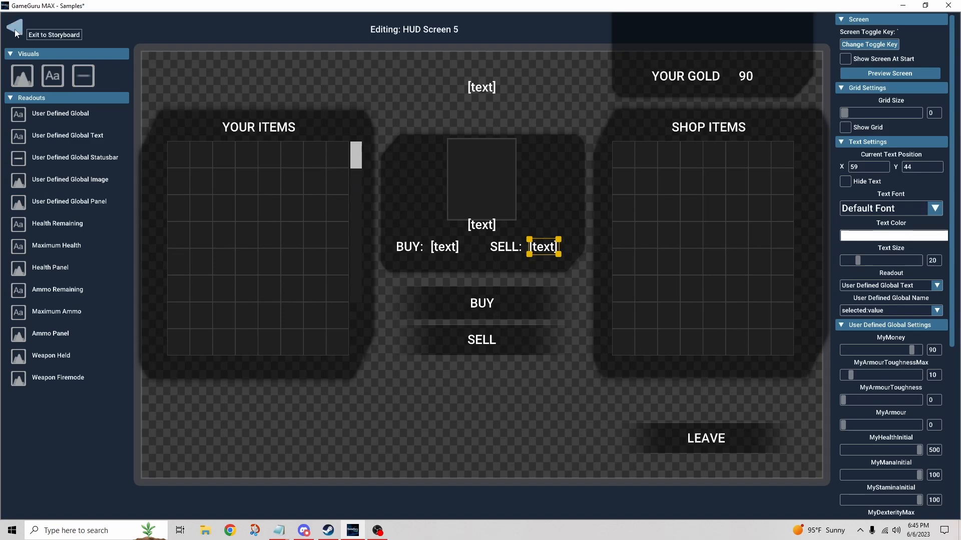
left_click(18, 28)
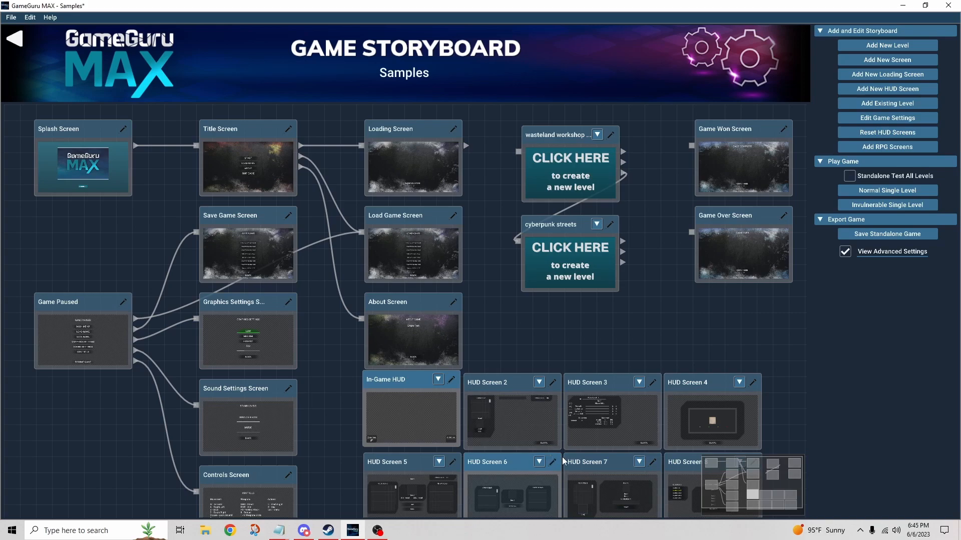
mouse_move(552, 464)
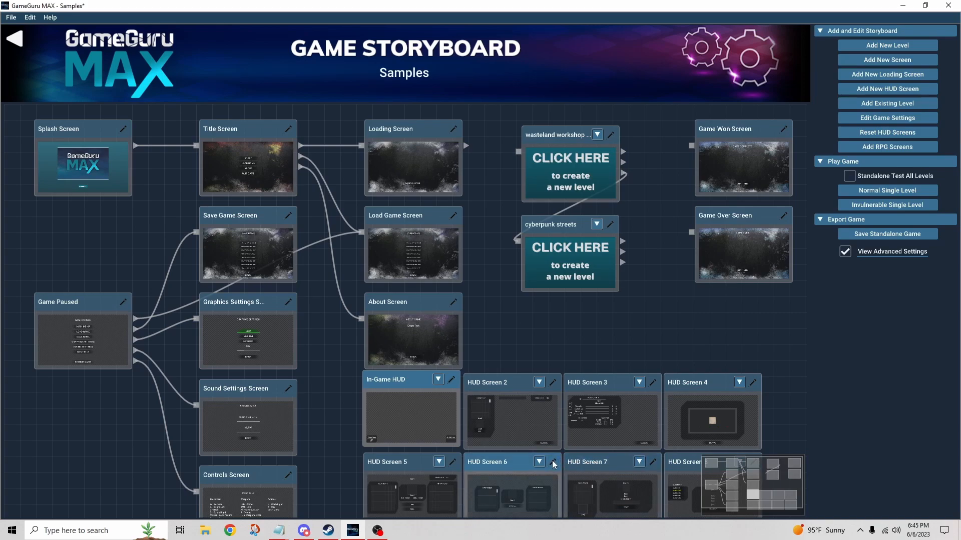
left_click(553, 463)
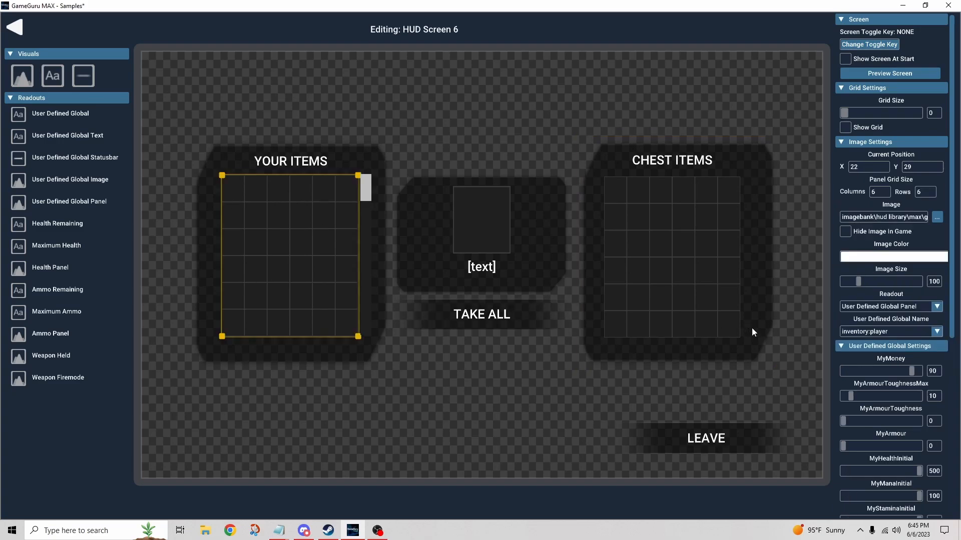
mouse_move(386, 274)
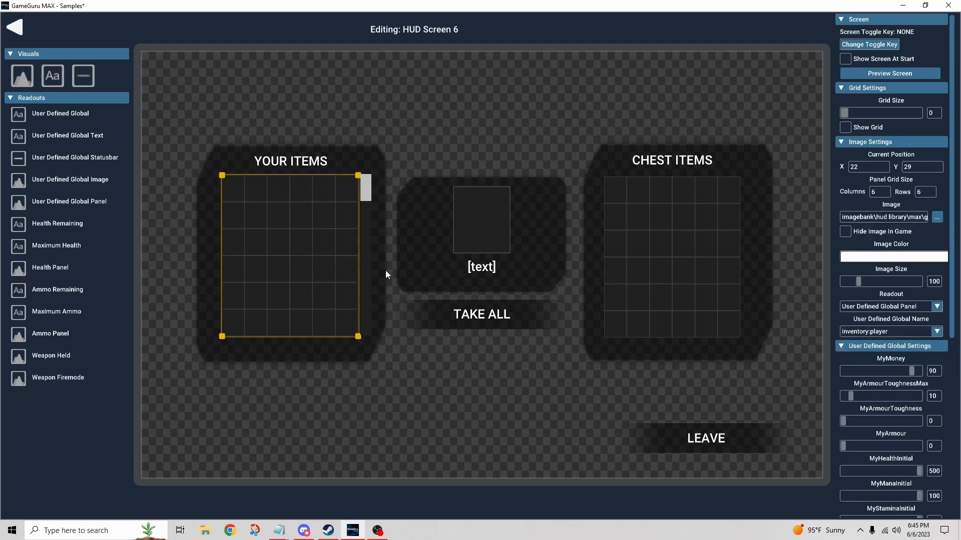
left_click(482, 266)
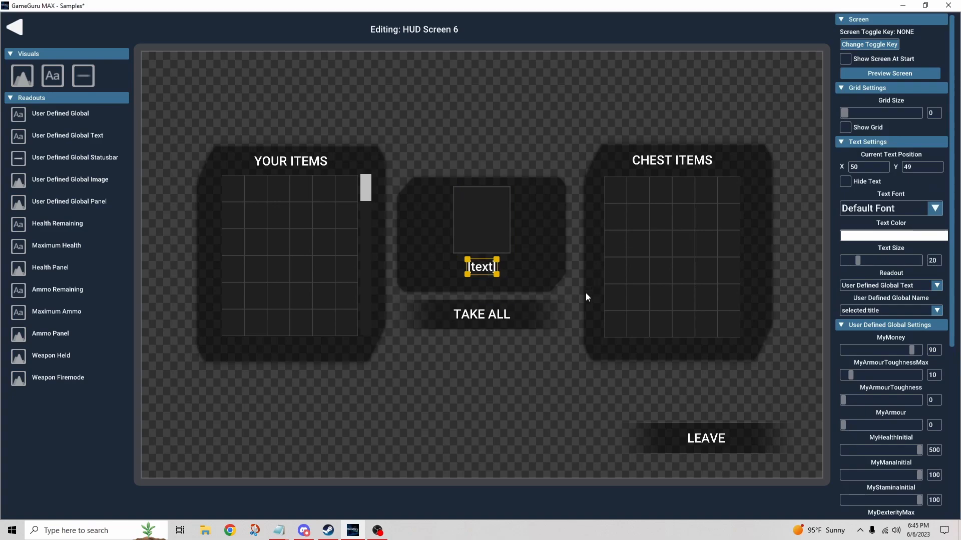
left_click(482, 313)
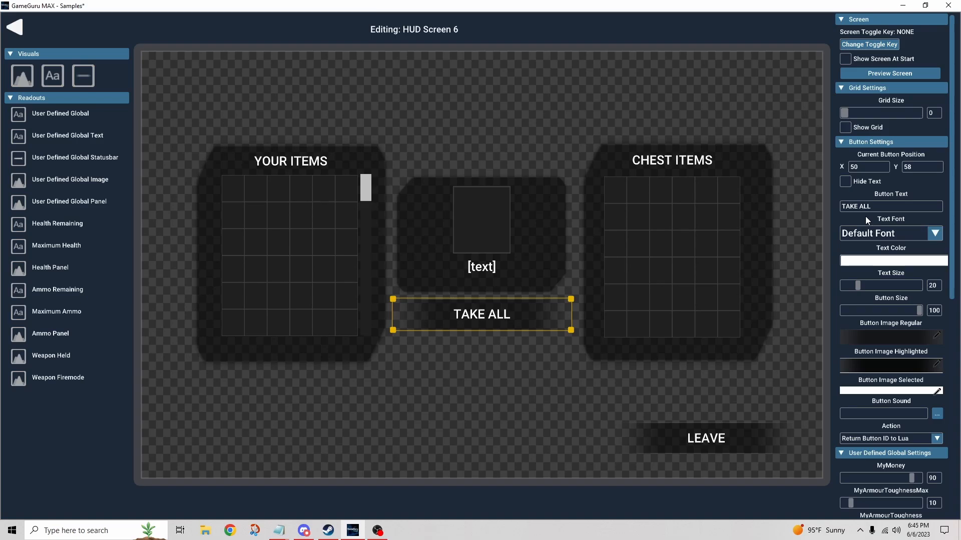
mouse_move(616, 190)
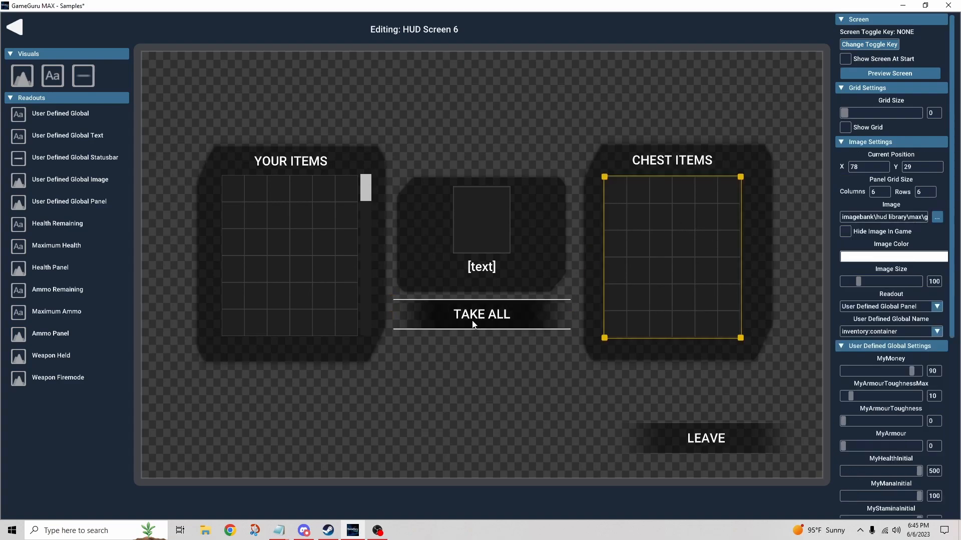
mouse_move(514, 320)
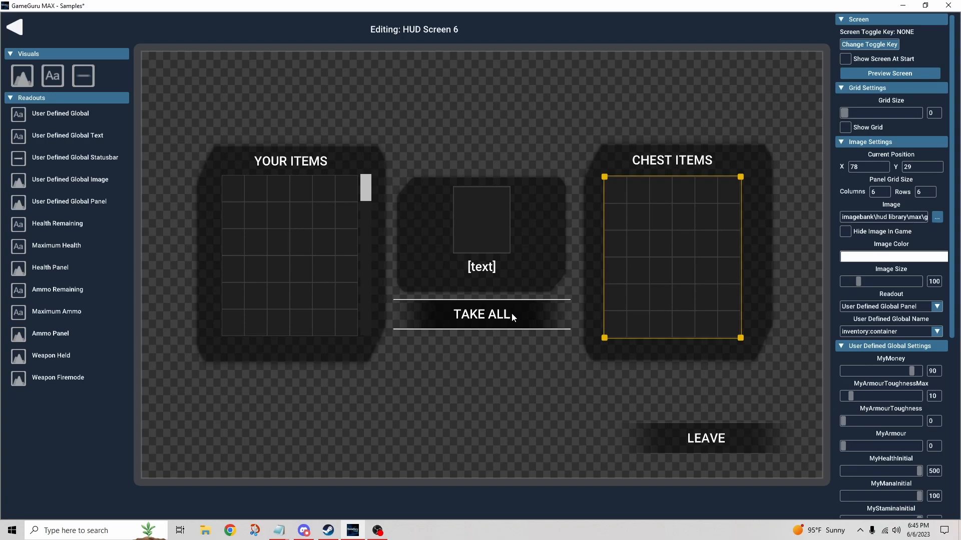
mouse_move(704, 444)
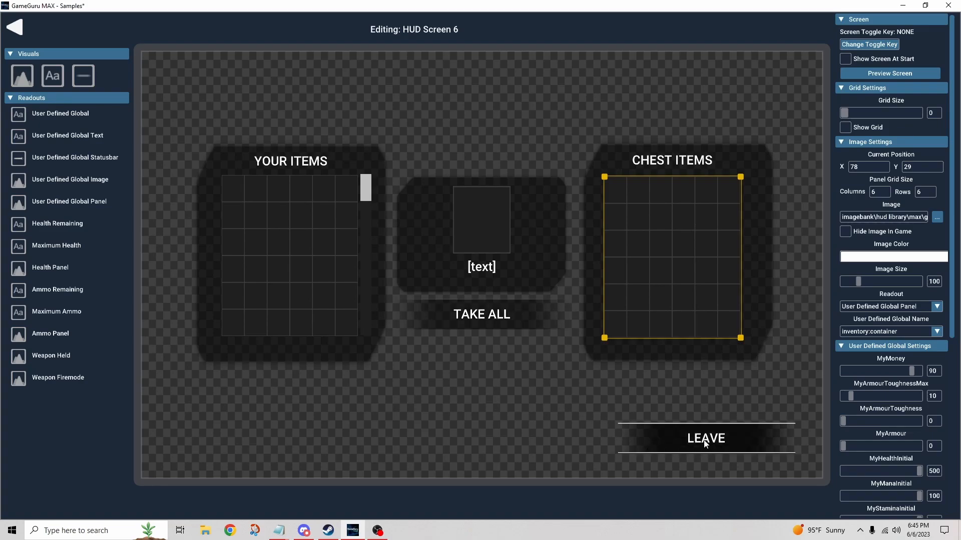
mouse_move(750, 438)
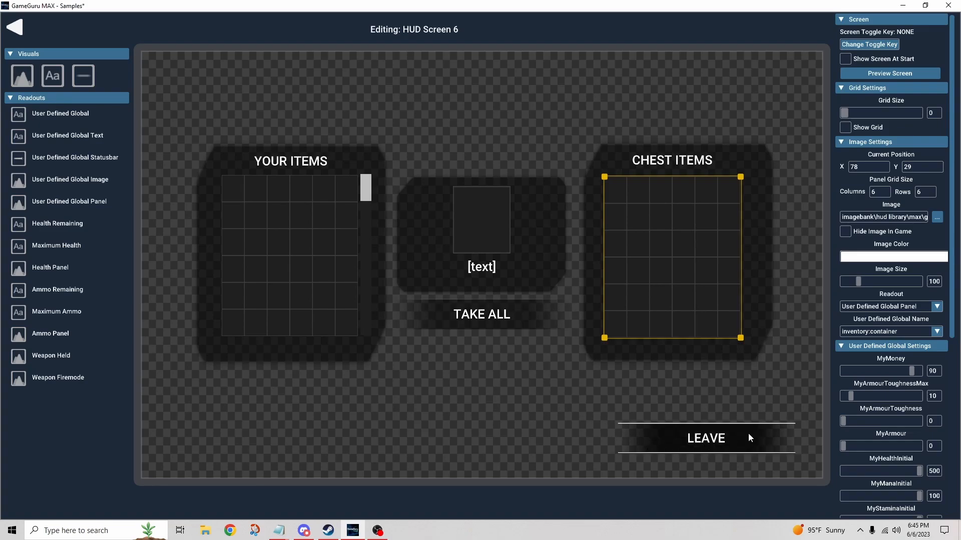
left_click(705, 438)
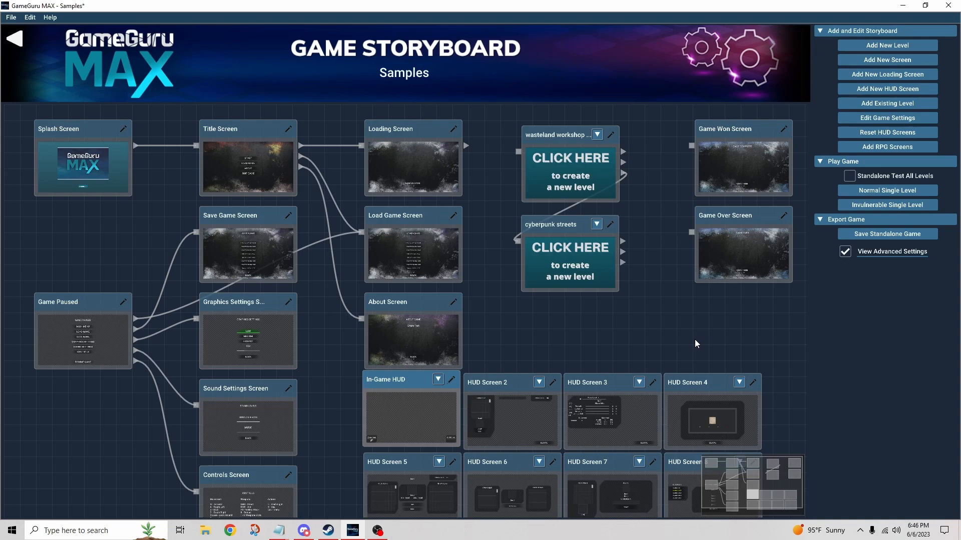
mouse_move(419, 481)
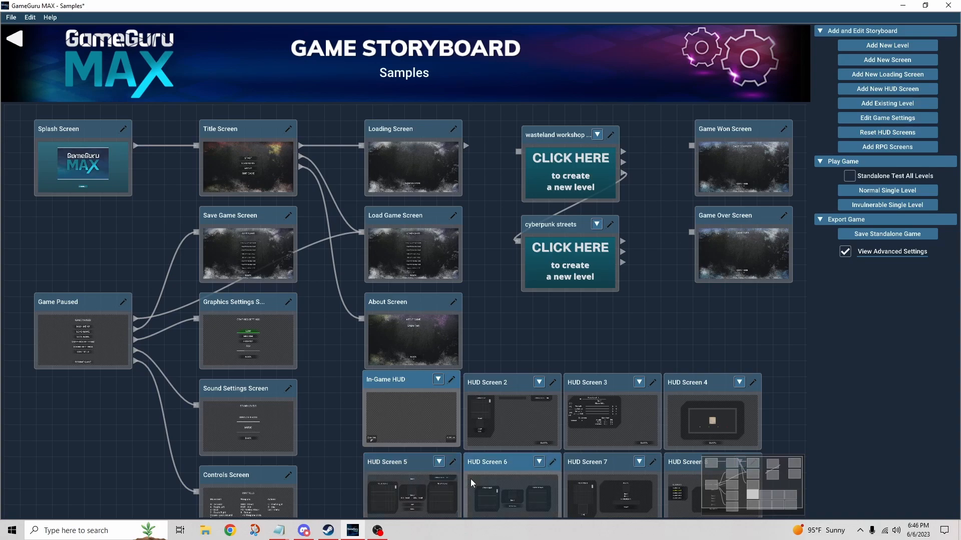
mouse_move(531, 375)
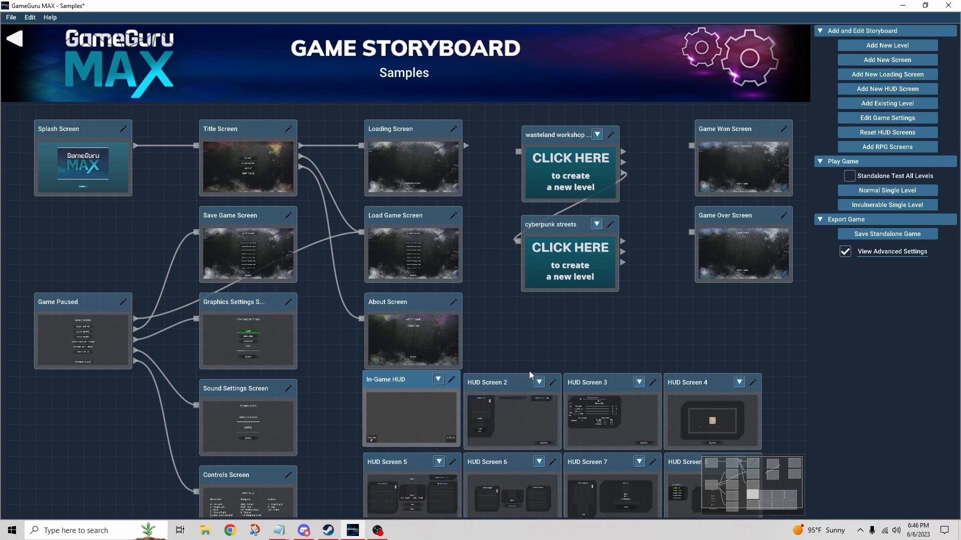
mouse_move(531, 335)
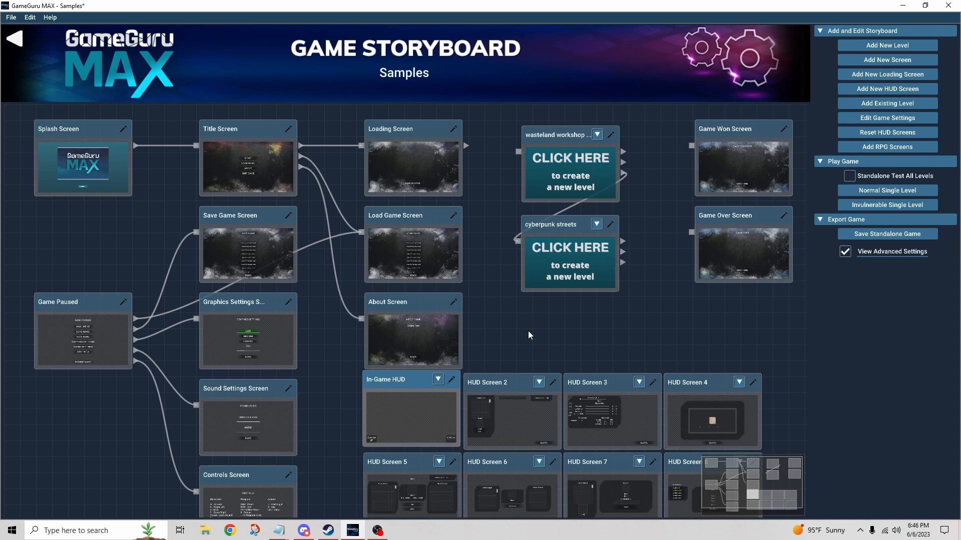
mouse_move(611, 351)
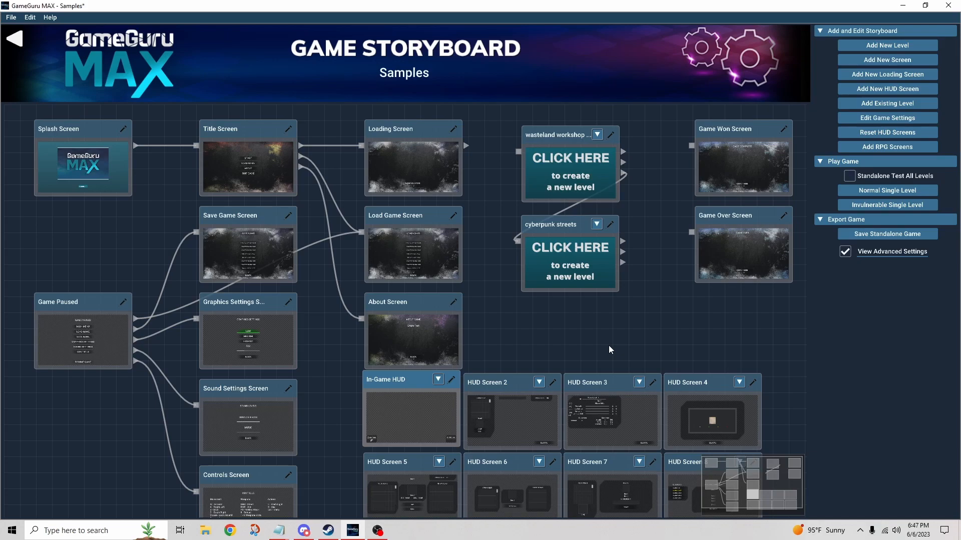
mouse_move(793, 489)
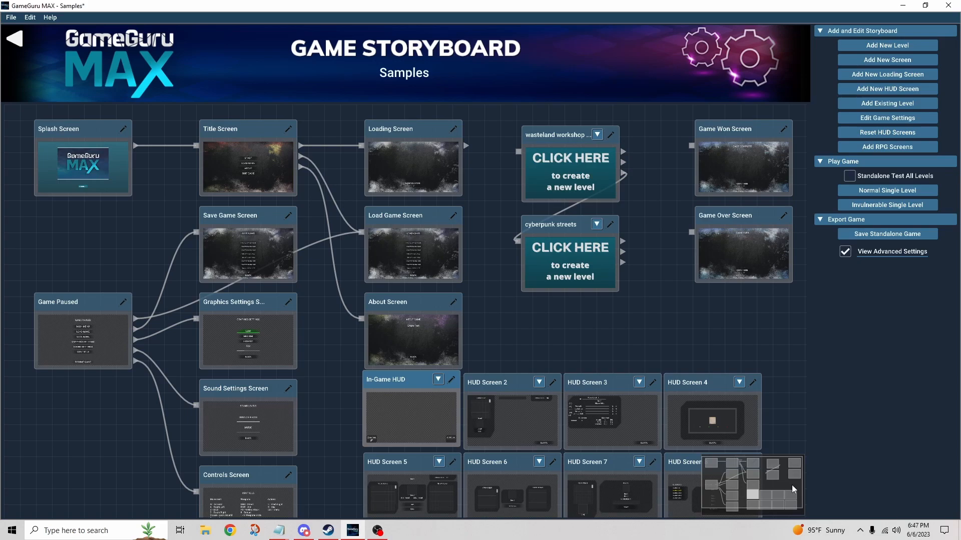